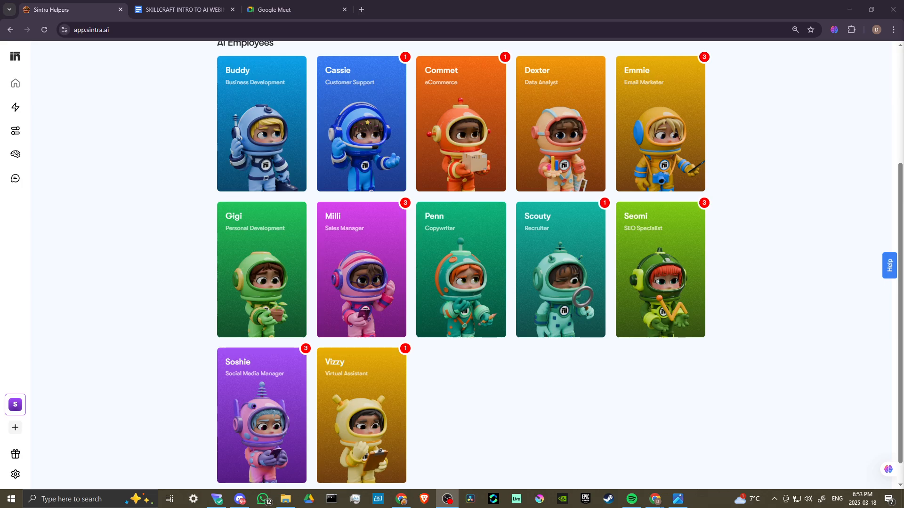
pyautogui.moveTo(796, 177)
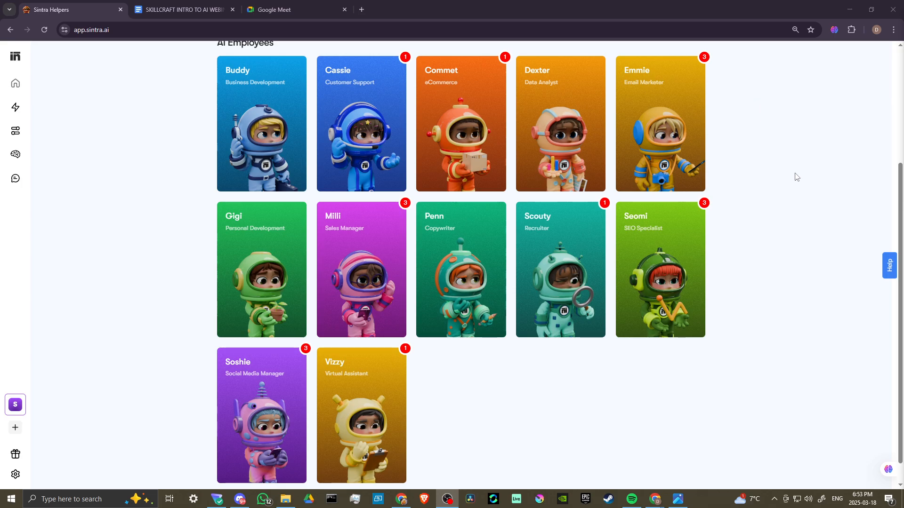
pyautogui.moveTo(792, 186)
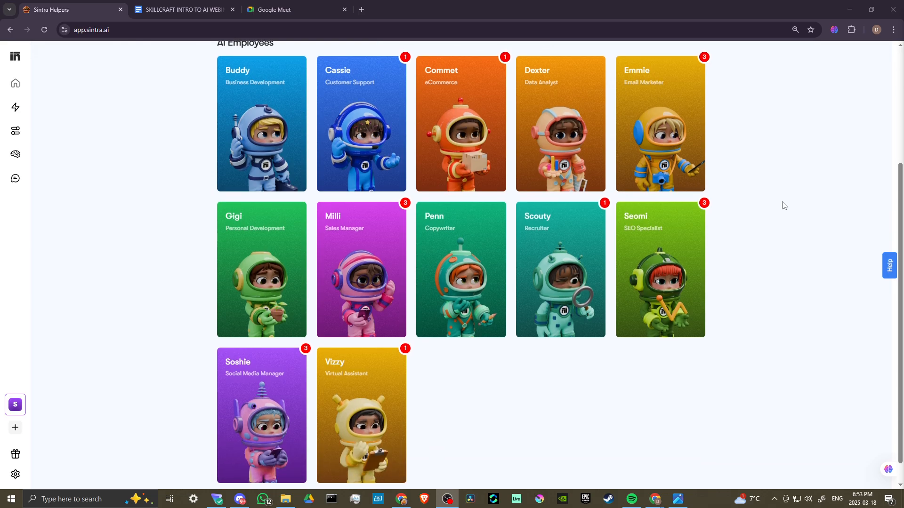
pyautogui.moveTo(777, 220)
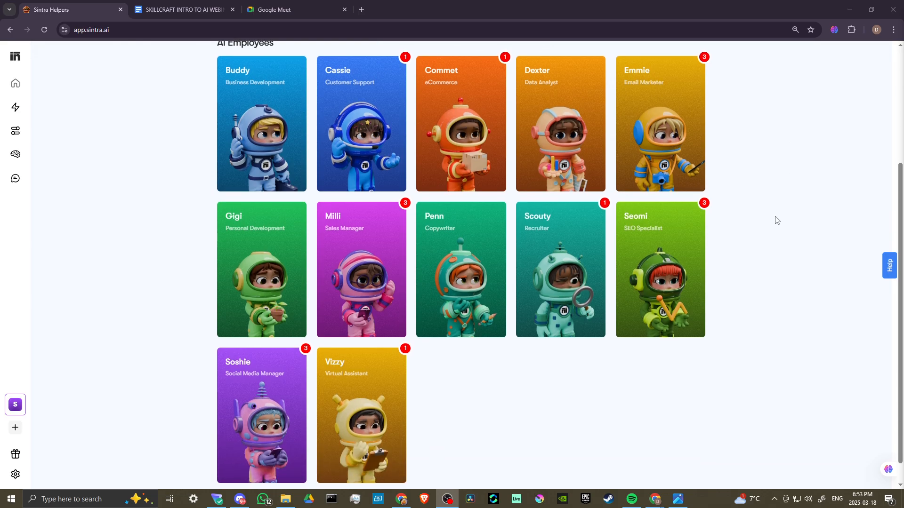
pyautogui.moveTo(360, 407)
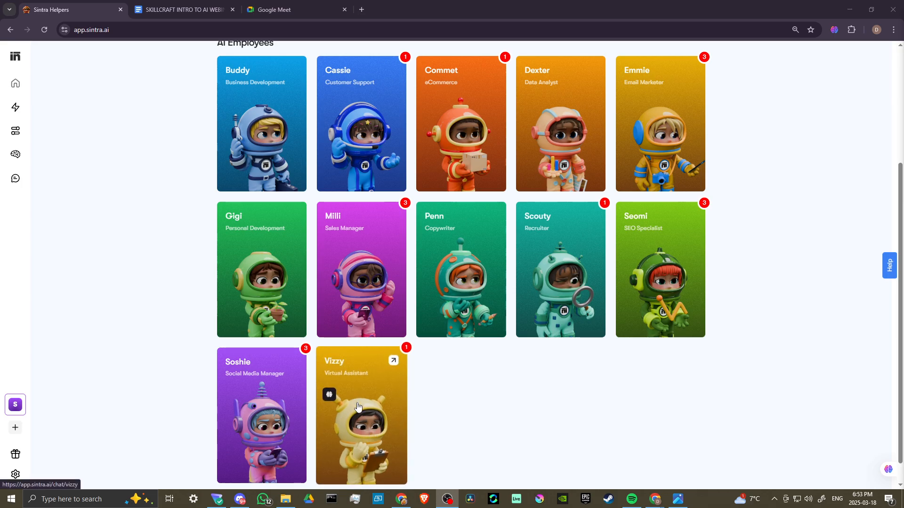
# - Open Vizzy's chat showing its Content Repurposing System response
pyautogui.click(361, 415)
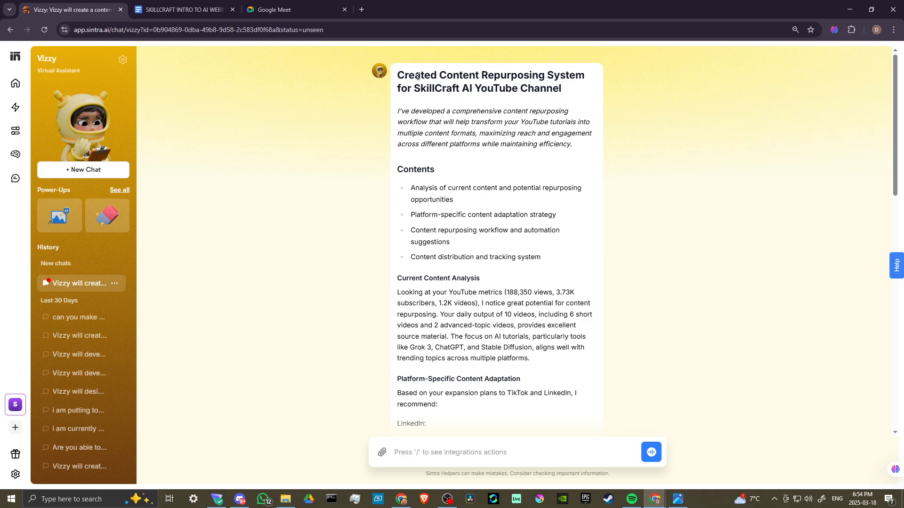
pyautogui.moveTo(304, 202)
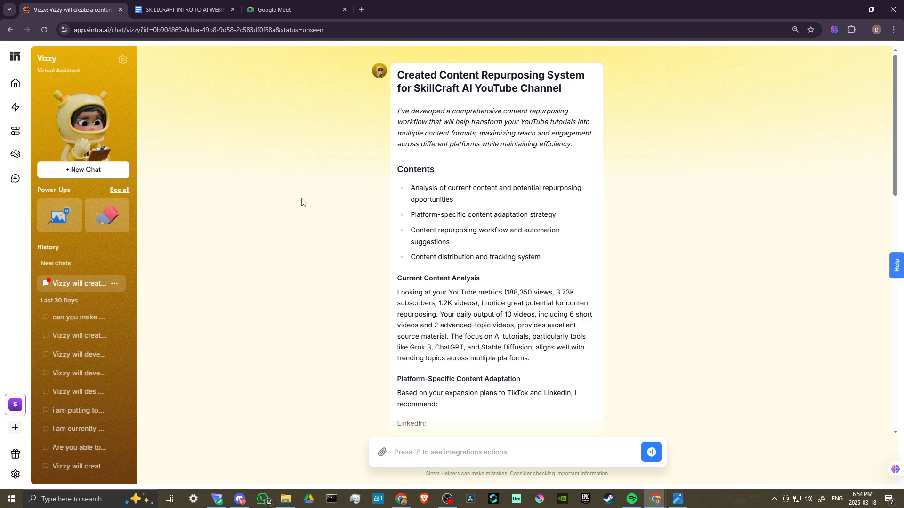
pyautogui.moveTo(276, 232)
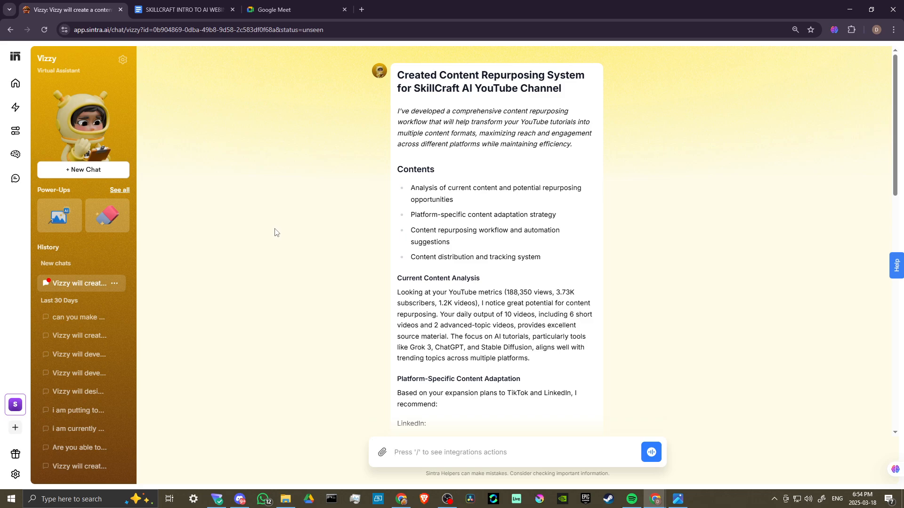
# - Return to the SkillCraft AI workspace home and bring the AI Employees cards into view
pyautogui.click(16, 83)
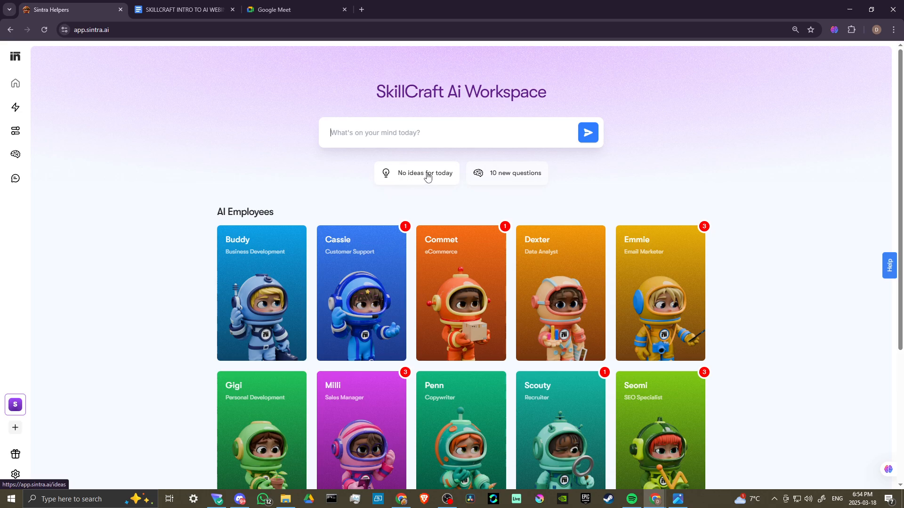
pyautogui.moveTo(447, 178)
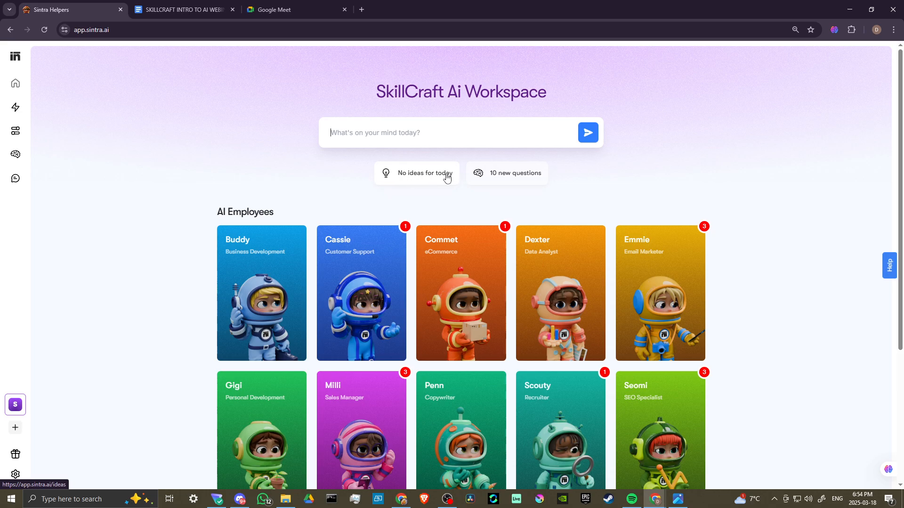
pyautogui.moveTo(412, 221)
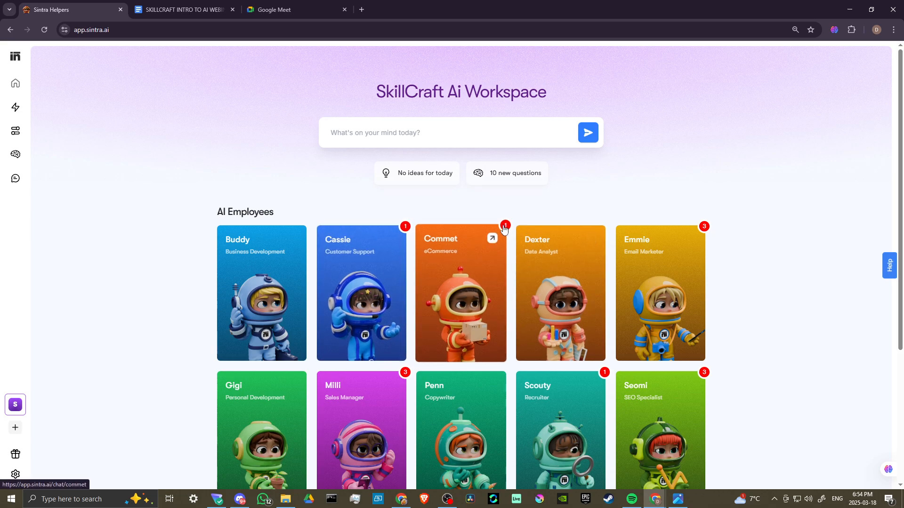
pyautogui.moveTo(660, 293)
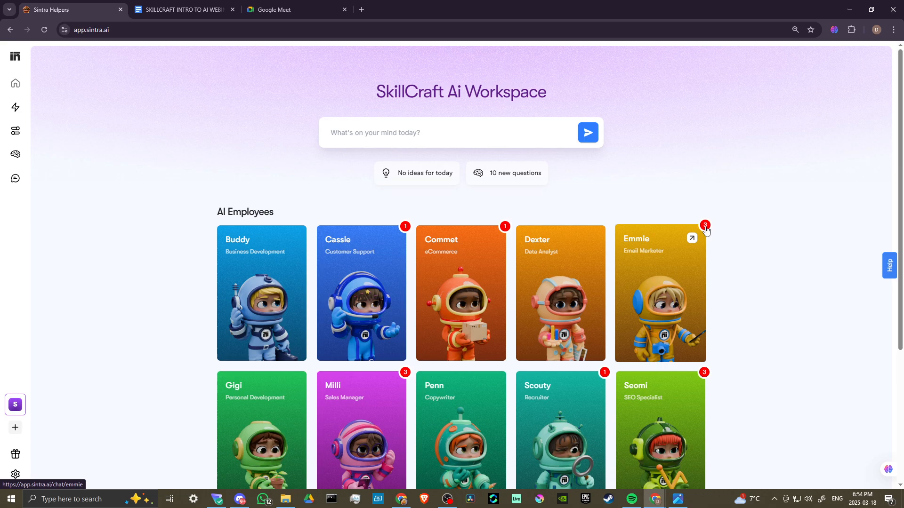
pyautogui.scroll(-3)
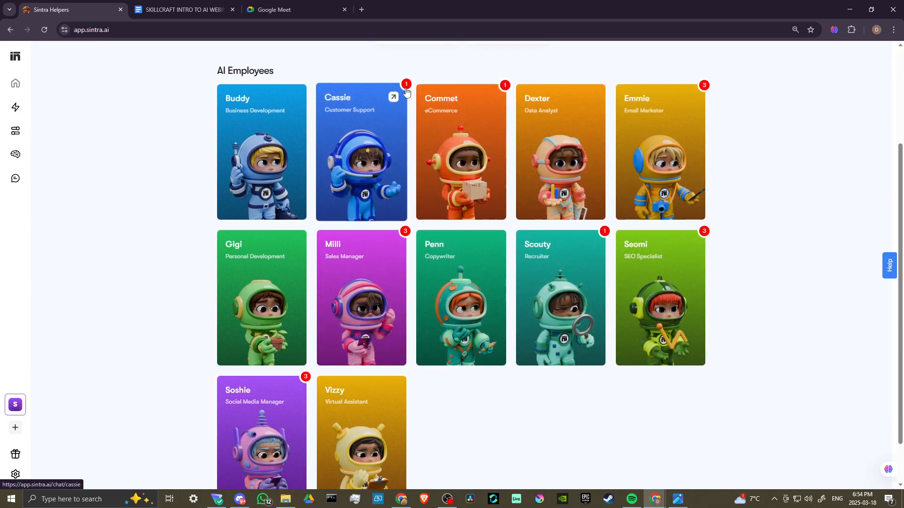
pyautogui.moveTo(366, 440)
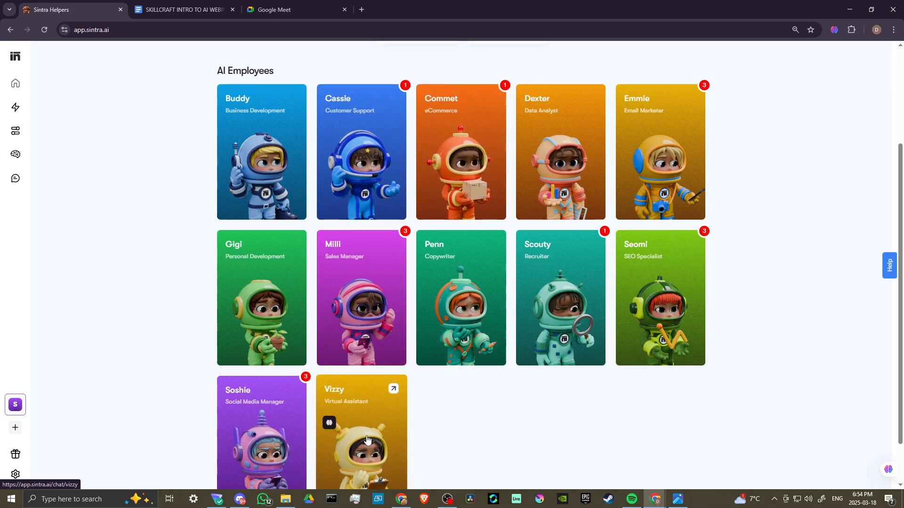
# - Reopen Vizzy's chat and review the SkillCraft AI YouTube repurposing response and chat history
pyautogui.click(361, 433)
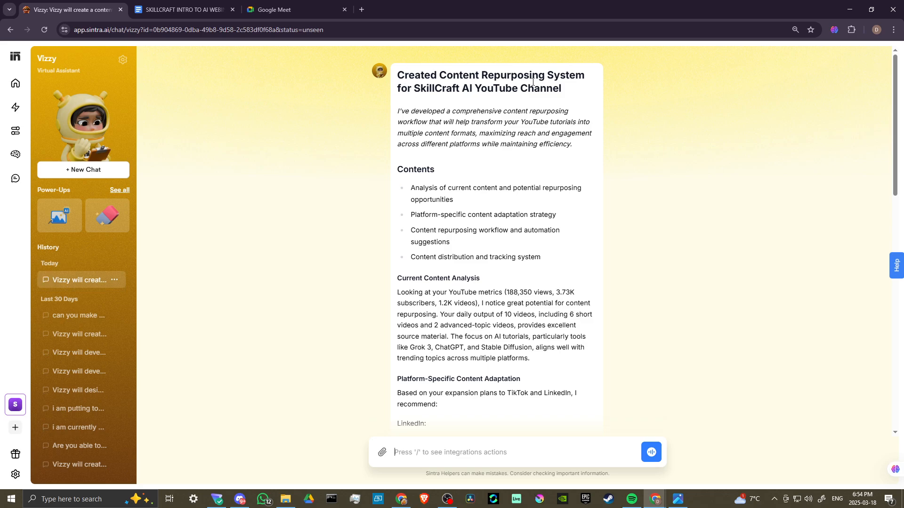
pyautogui.moveTo(383, 83)
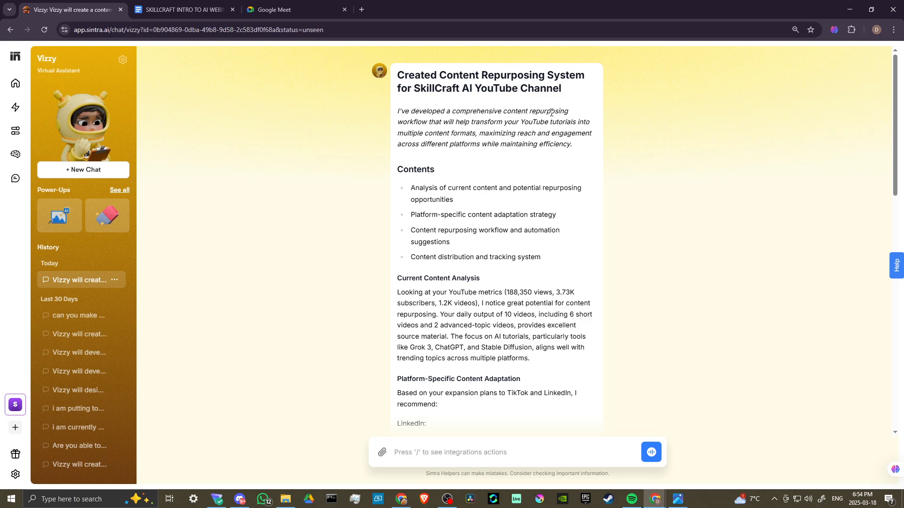
pyautogui.moveTo(500, 122)
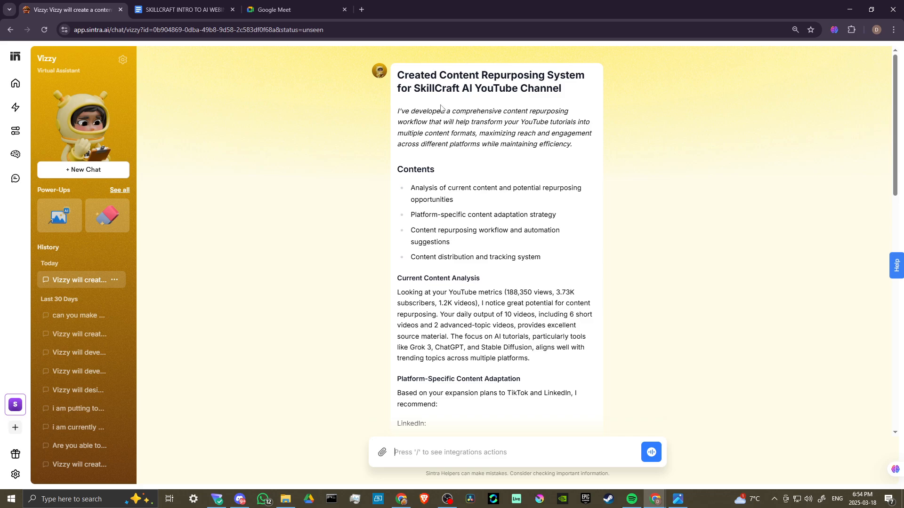
pyautogui.moveTo(441, 111)
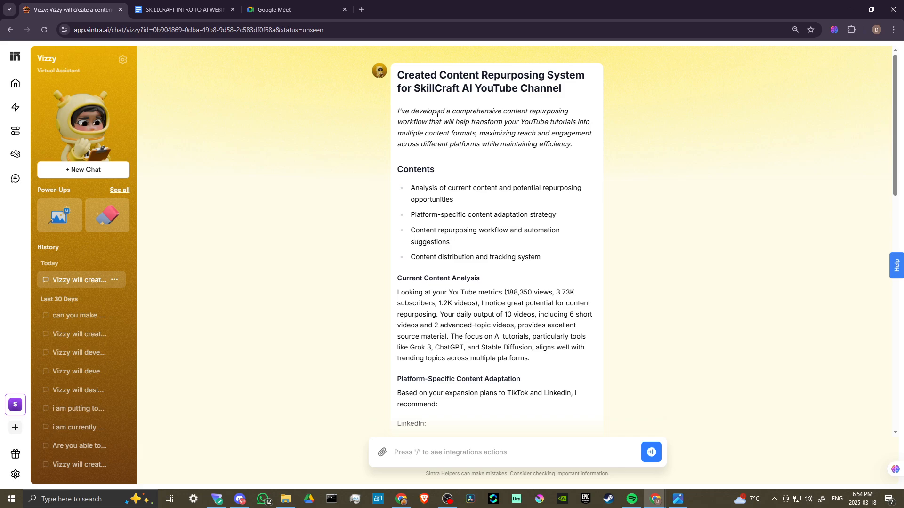
pyautogui.moveTo(486, 153)
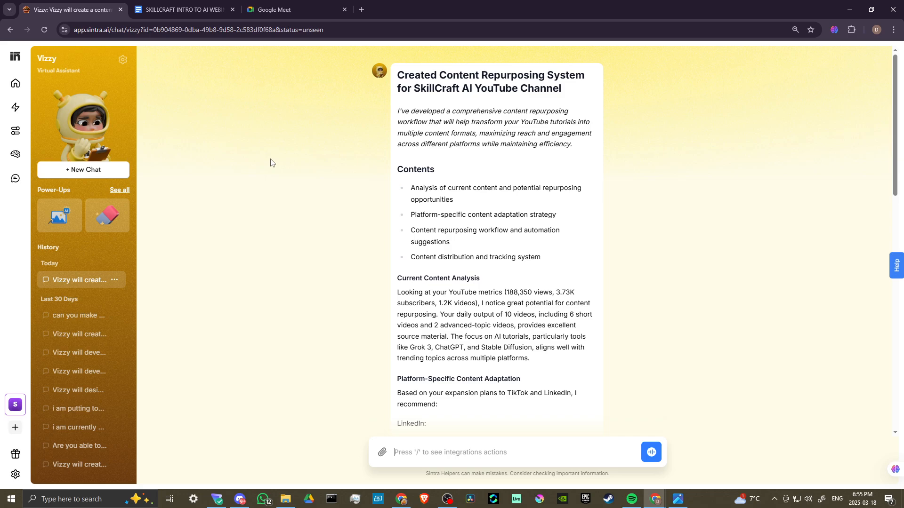
pyautogui.moveTo(284, 220)
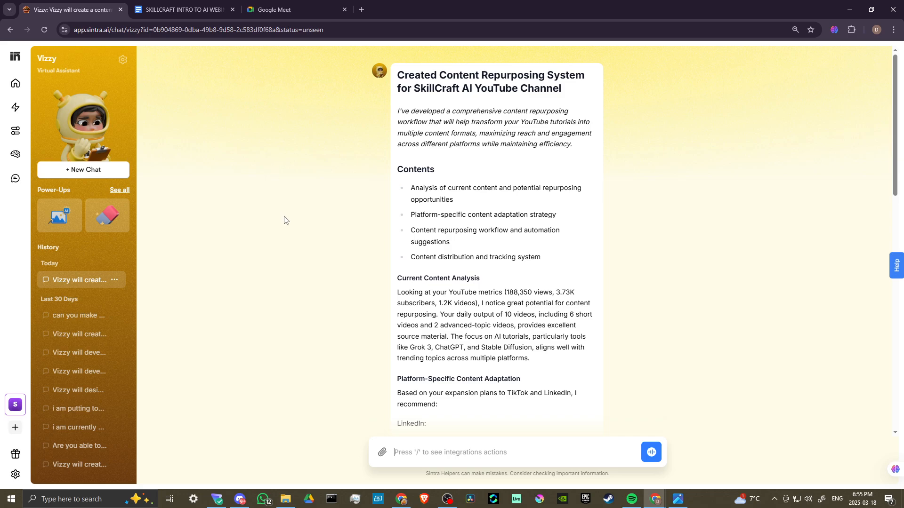
pyautogui.moveTo(288, 223)
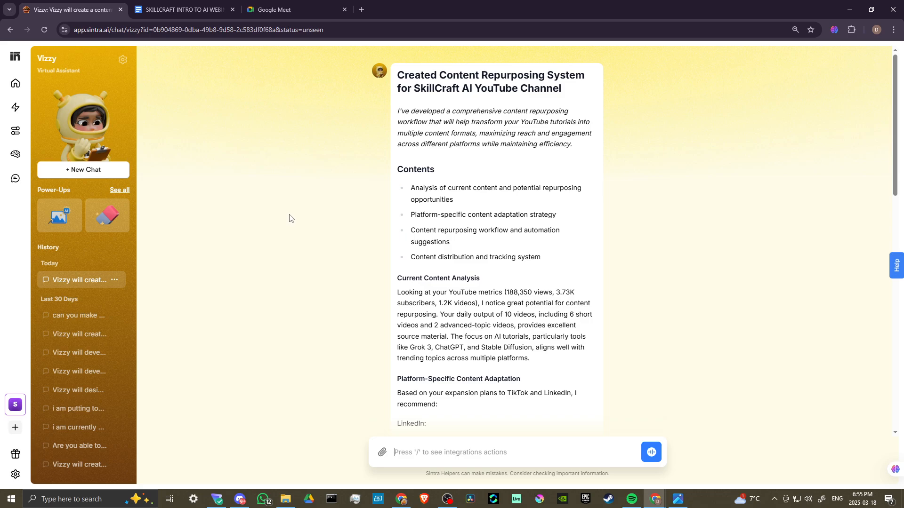
pyautogui.moveTo(273, 98)
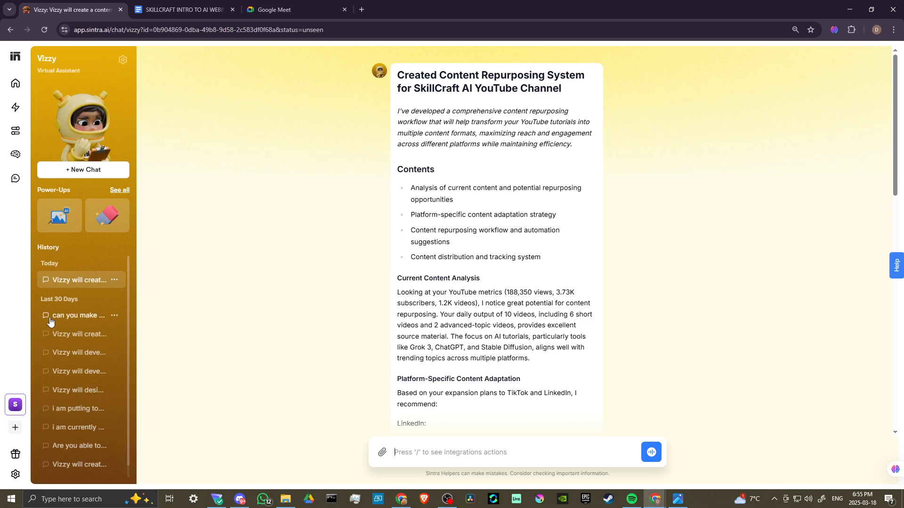
pyautogui.moveTo(75, 334)
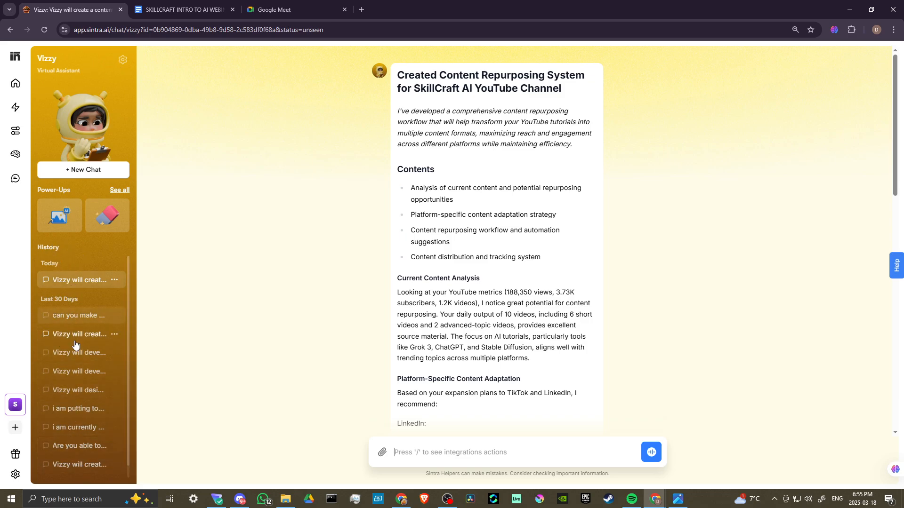
pyautogui.click(115, 316)
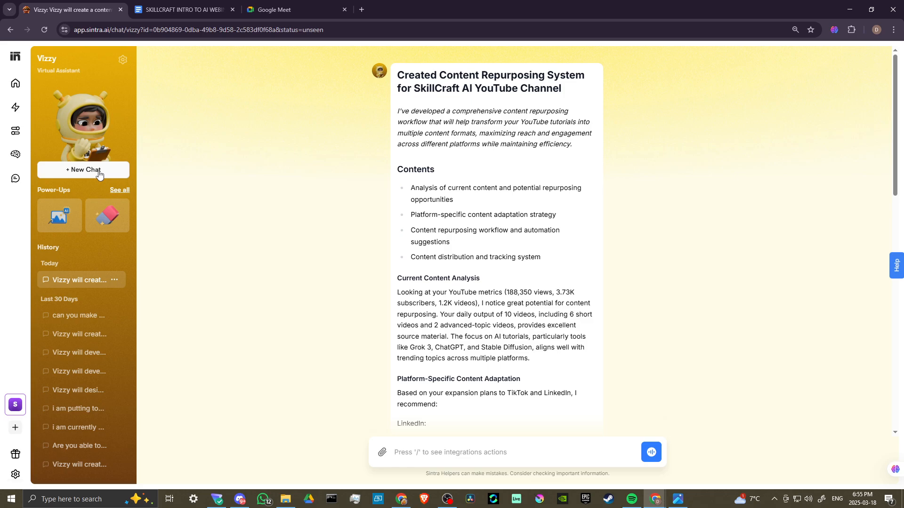
# - Start a new Vizzy chat with a request to organize the AI webinar's logistics and scheduling
pyautogui.click(83, 169)
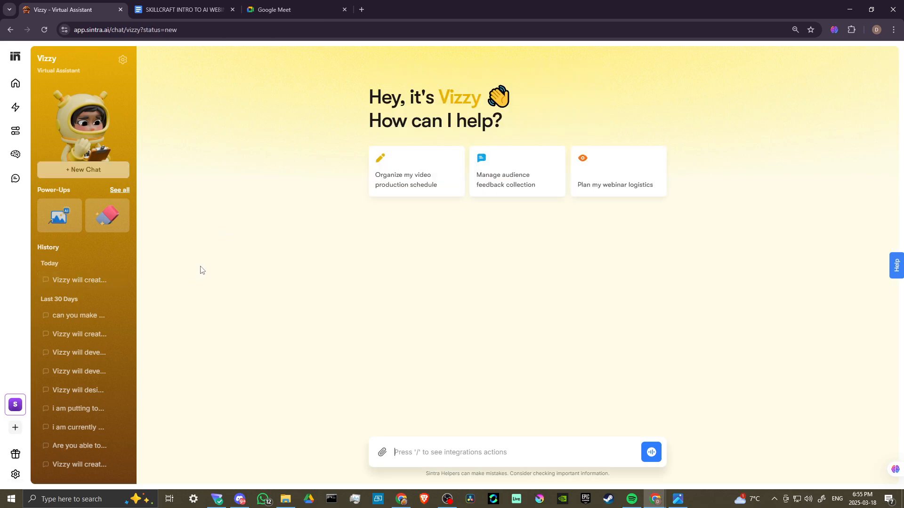
pyautogui.moveTo(613, 168)
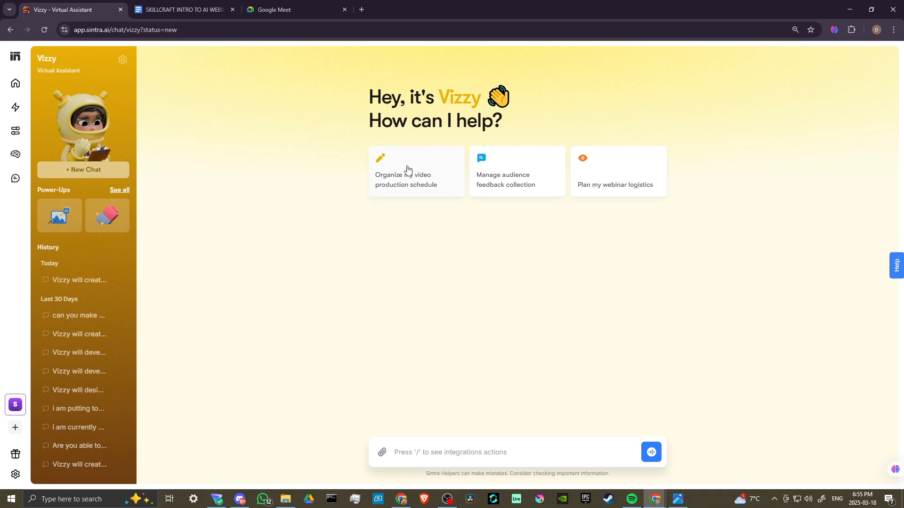
pyautogui.moveTo(500, 145)
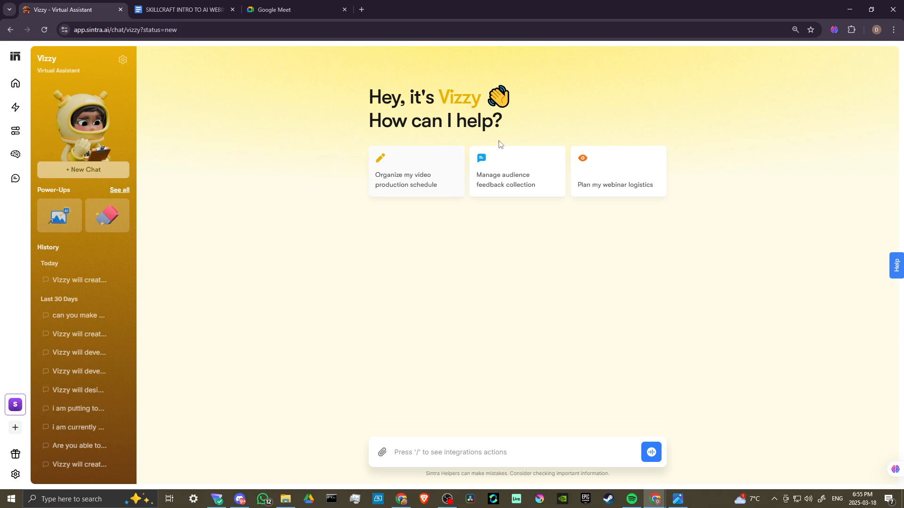
pyautogui.moveTo(482, 189)
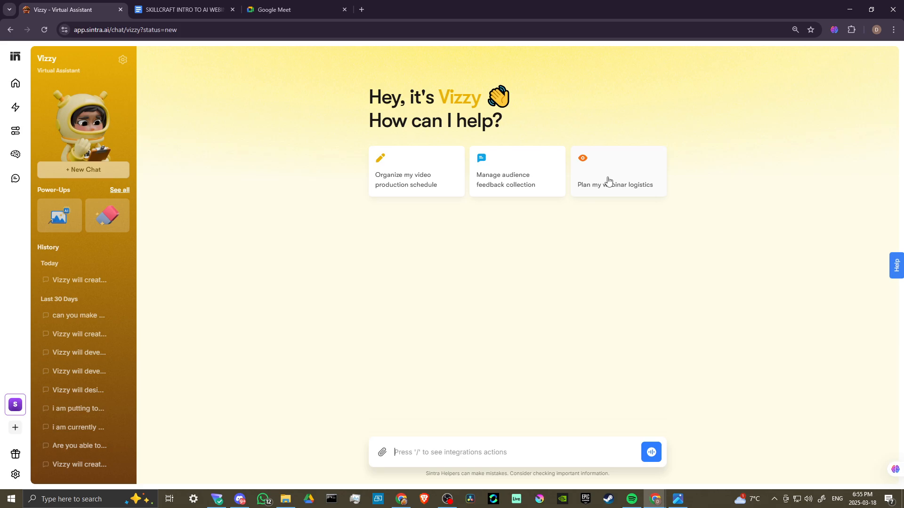
pyautogui.write('Can you assist in organizing the logistics for my upcoming AI webinar including scheduling, promotions, and participant follow-ups?')
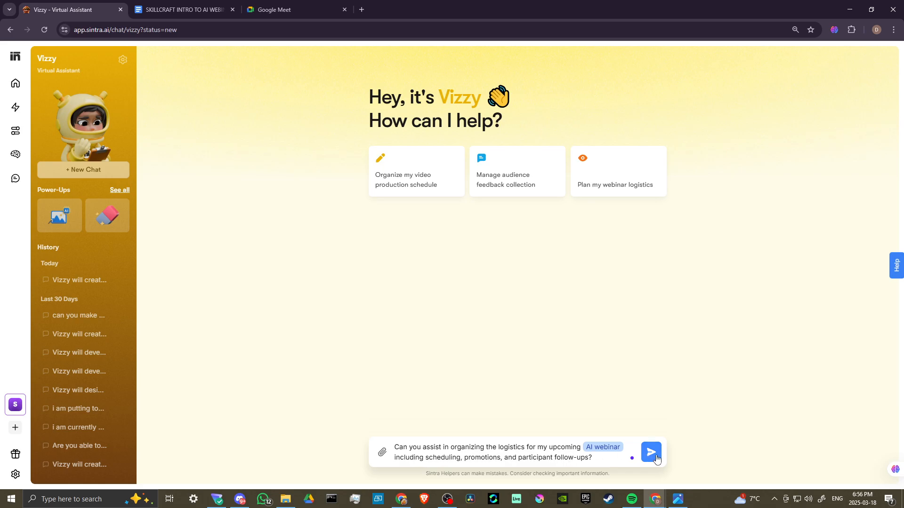
pyautogui.click(650, 452)
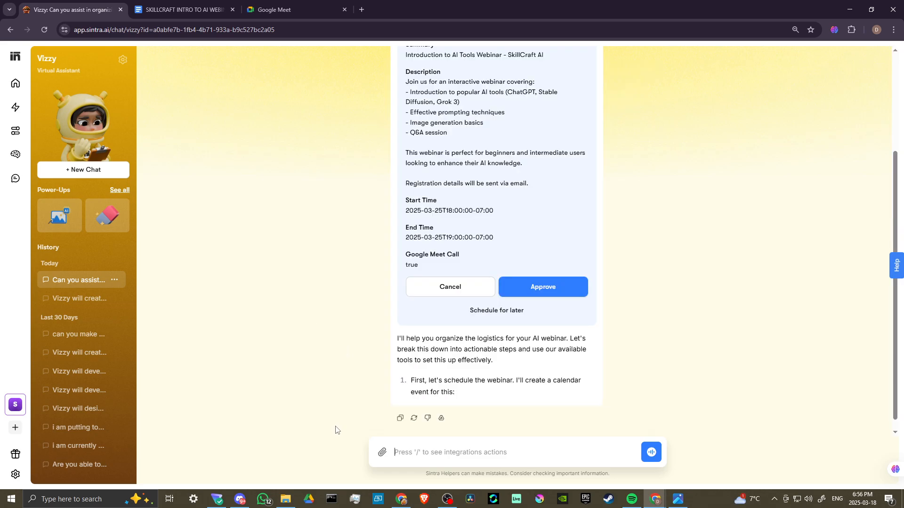
pyautogui.moveTo(383, 456)
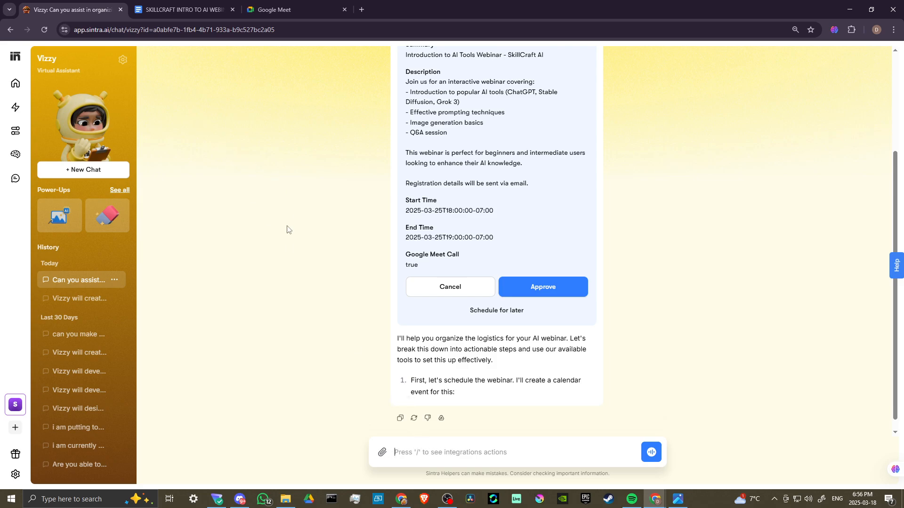
pyautogui.moveTo(280, 339)
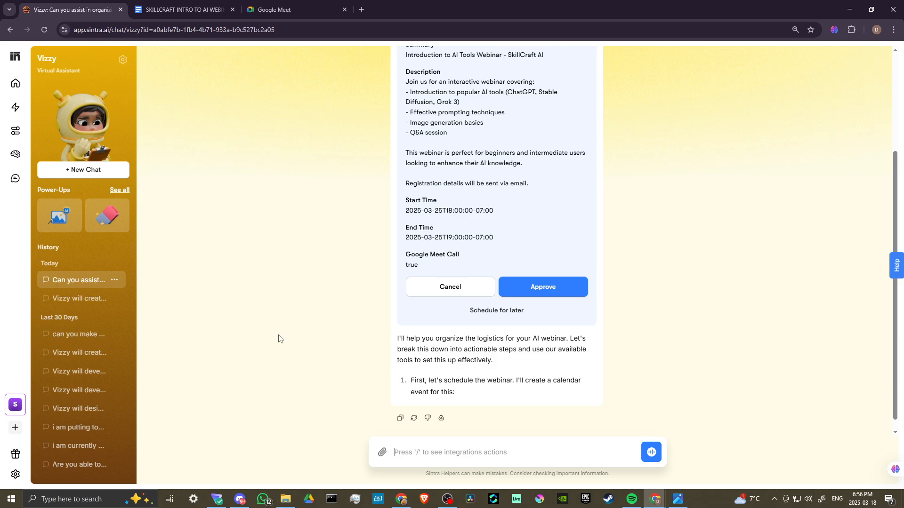
pyautogui.moveTo(634, 441)
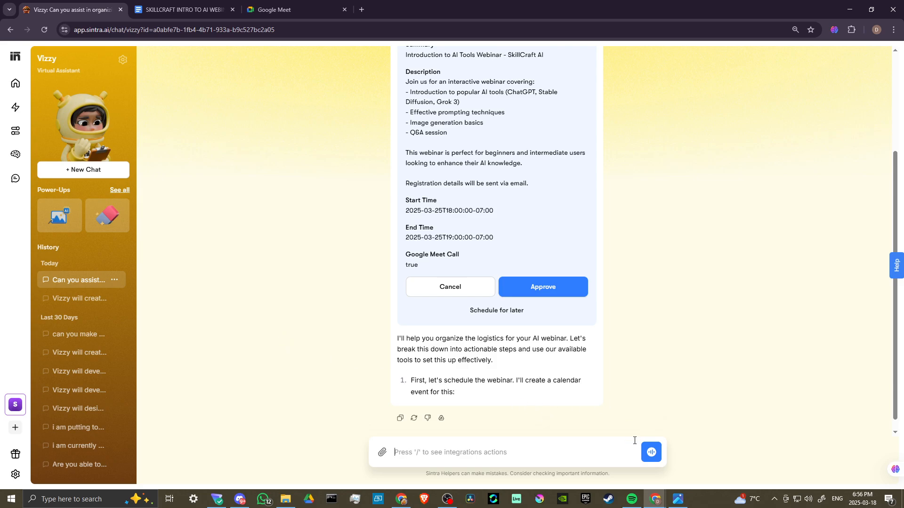
pyautogui.moveTo(651, 451)
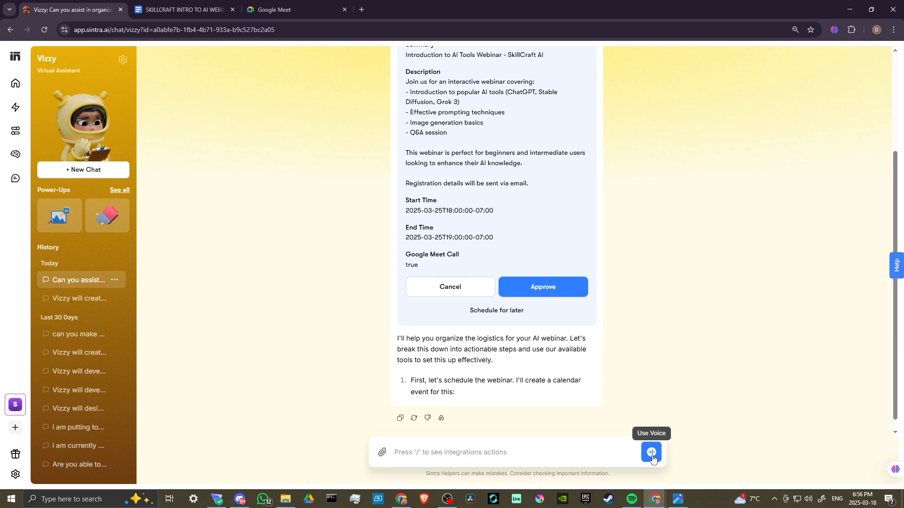
pyautogui.moveTo(652, 456)
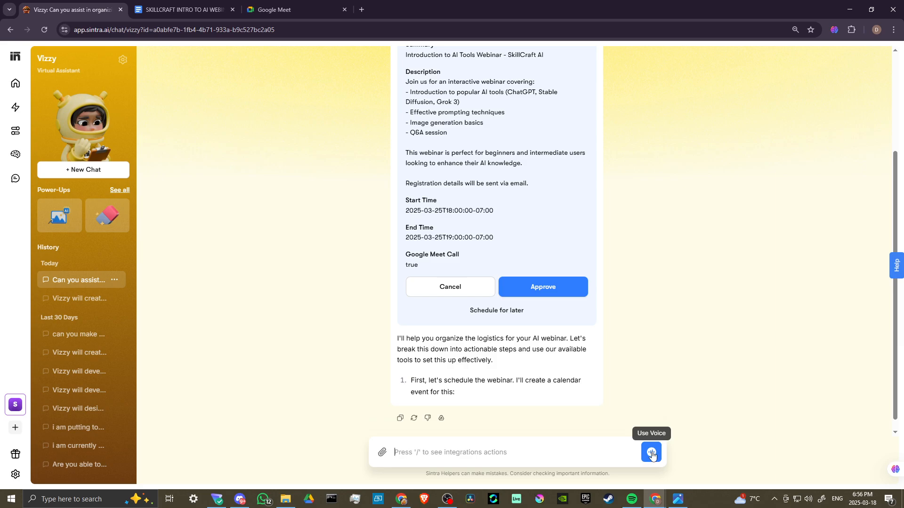
pyautogui.moveTo(650, 380)
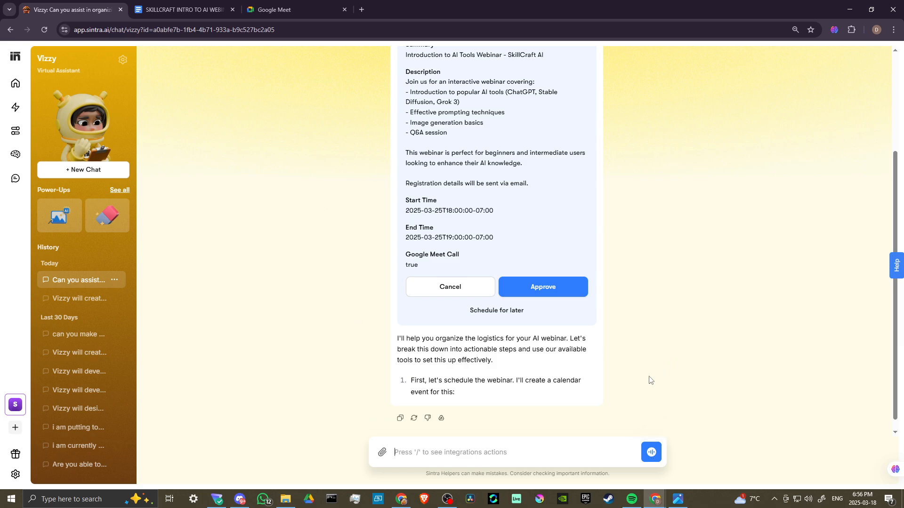
pyautogui.moveTo(261, 256)
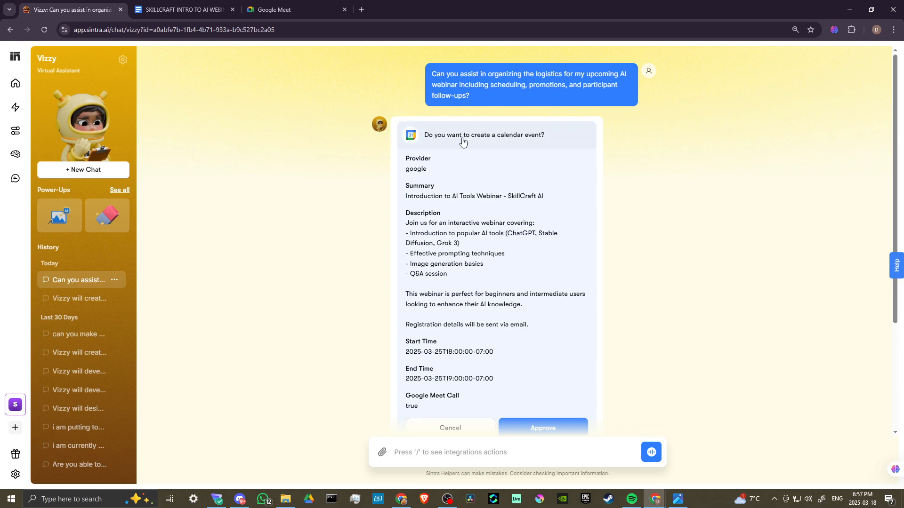
pyautogui.moveTo(446, 210)
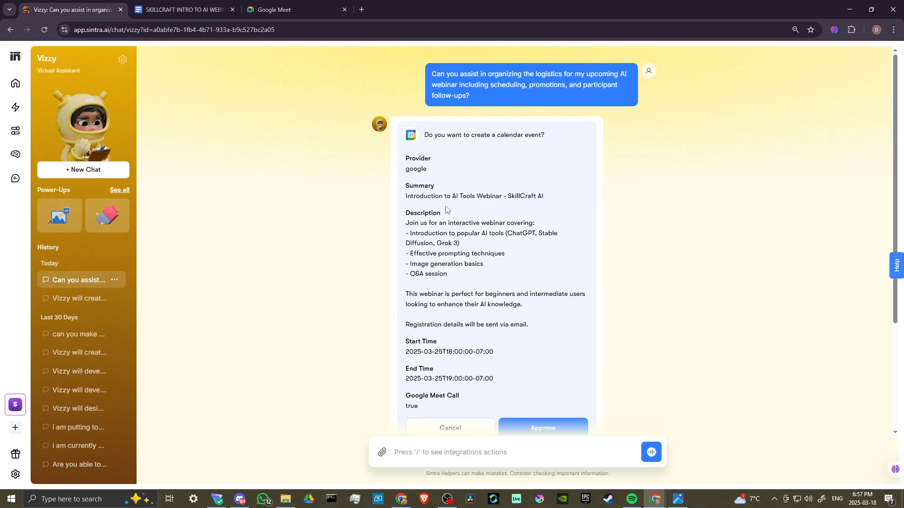
# - Bring up Vizzy's settings panel with vibe, message length and language options
pyautogui.scroll(-3)
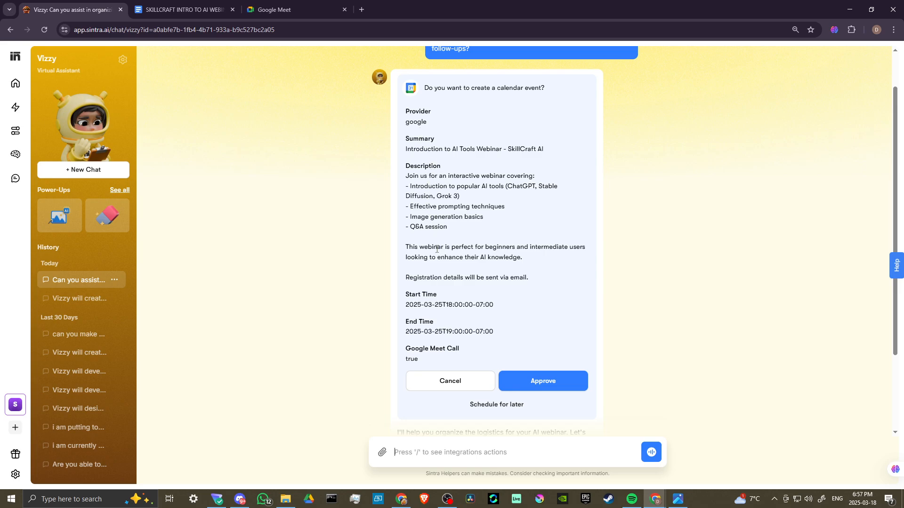
pyautogui.scroll(-3)
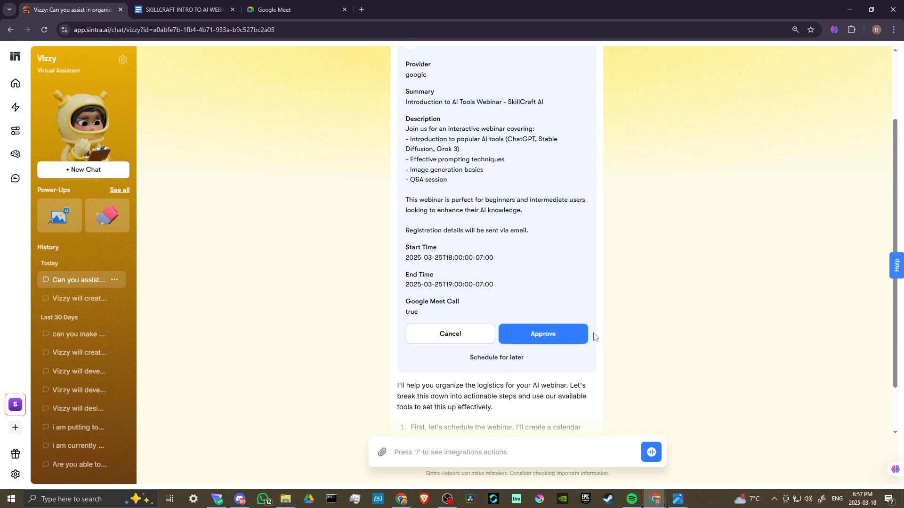
pyautogui.moveTo(242, 303)
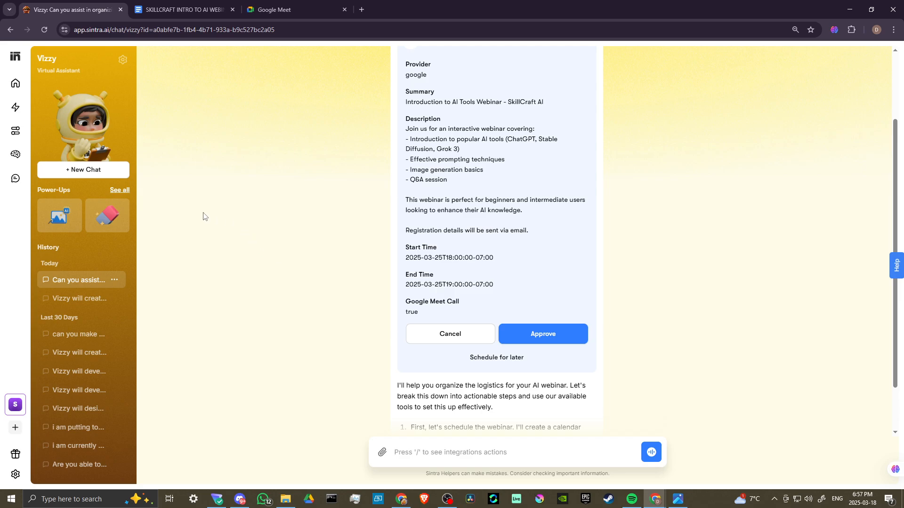
pyautogui.moveTo(123, 60)
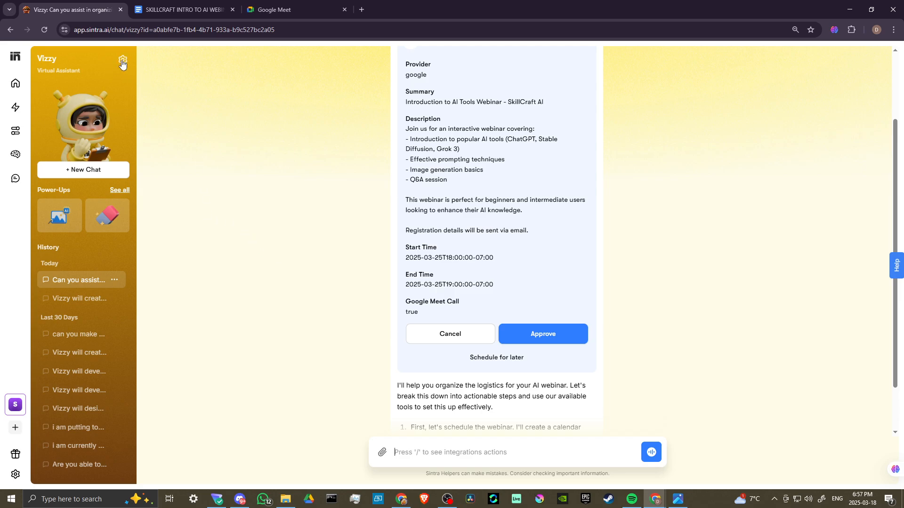
pyautogui.click(122, 60)
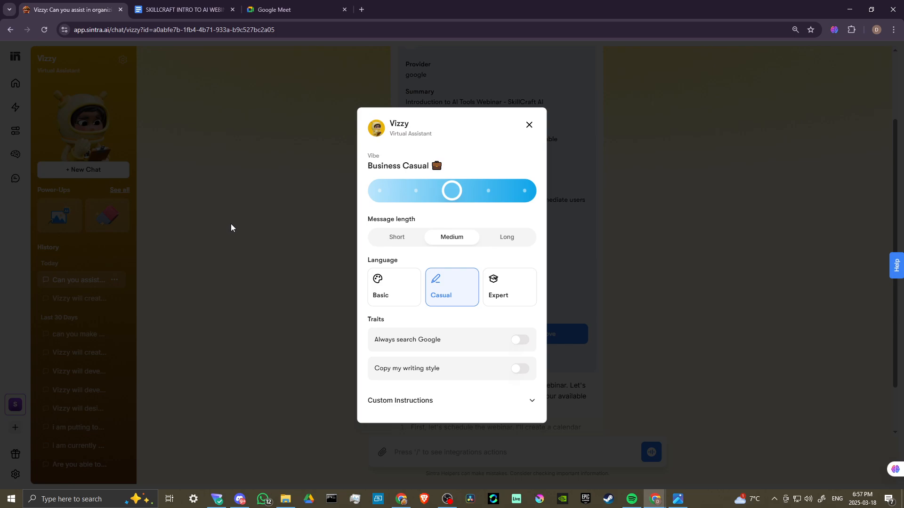
pyautogui.moveTo(401, 314)
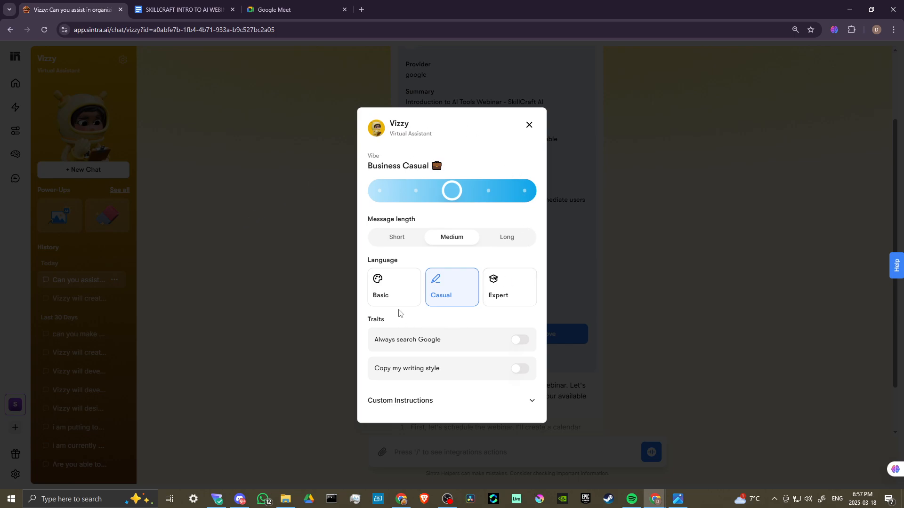
pyautogui.moveTo(540, 156)
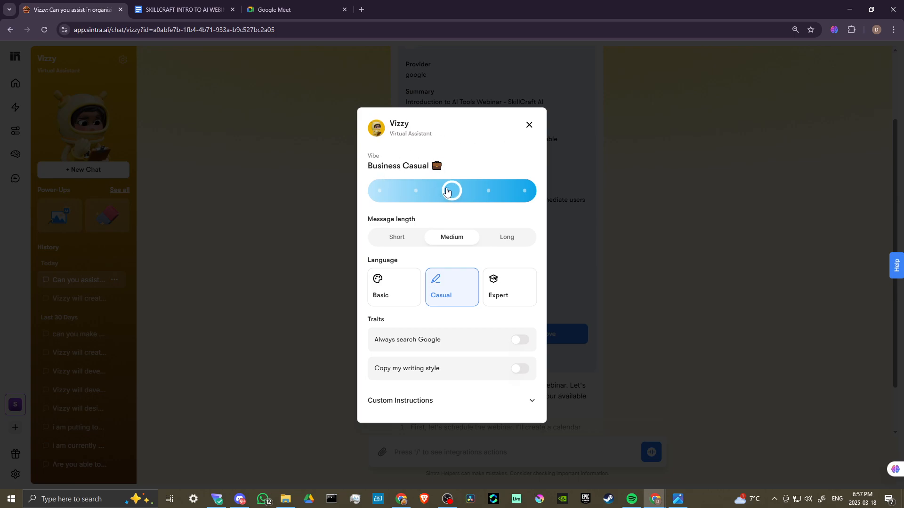
# - Try the vibe slider positions and settle Vizzy on Keep it Official
pyautogui.moveTo(451, 191); pyautogui.dragTo(380, 191)
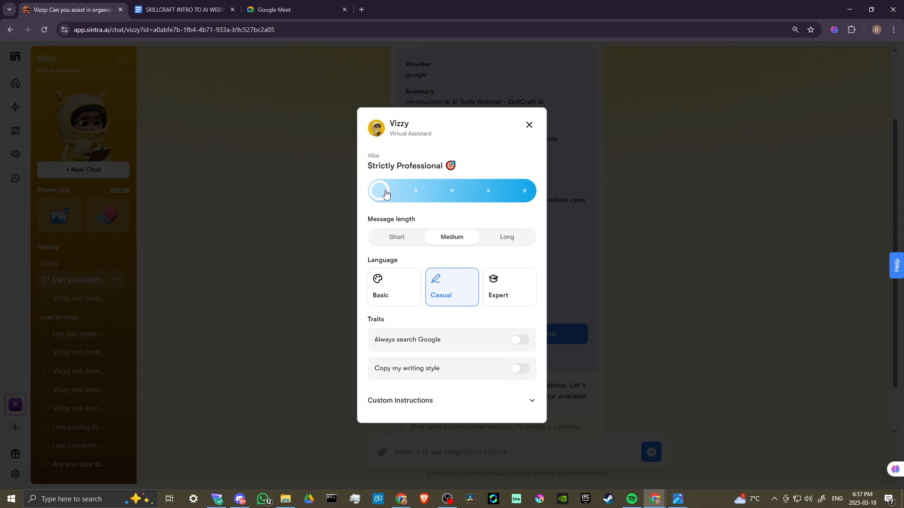
pyautogui.moveTo(379, 191); pyautogui.dragTo(488, 191)
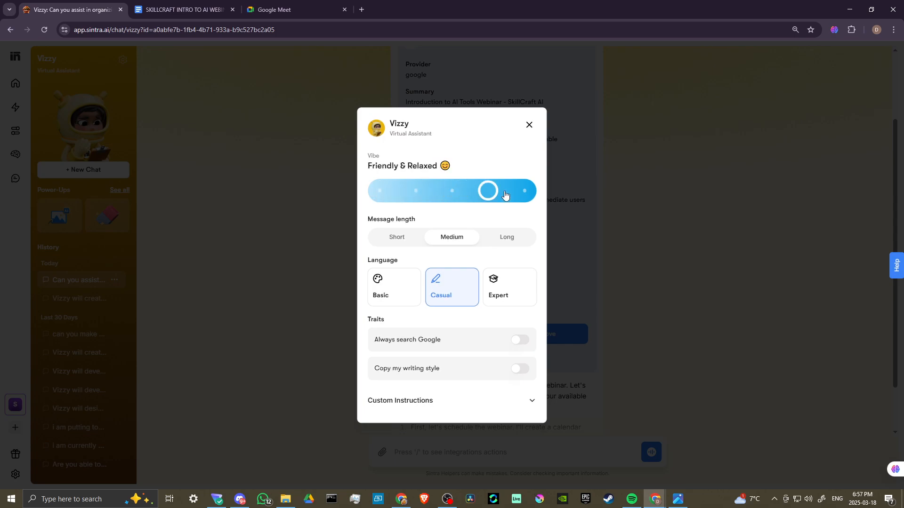
pyautogui.moveTo(487, 191); pyautogui.dragTo(451, 191)
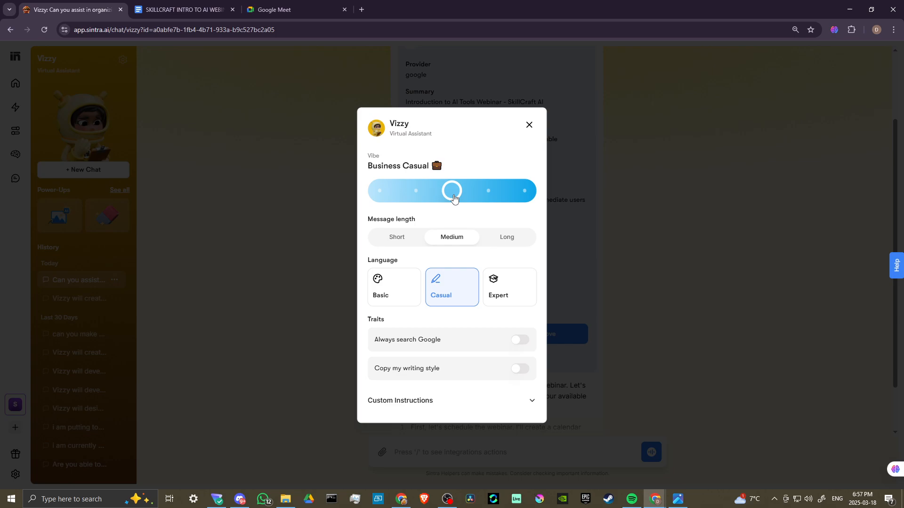
pyautogui.moveTo(452, 191); pyautogui.dragTo(415, 191)
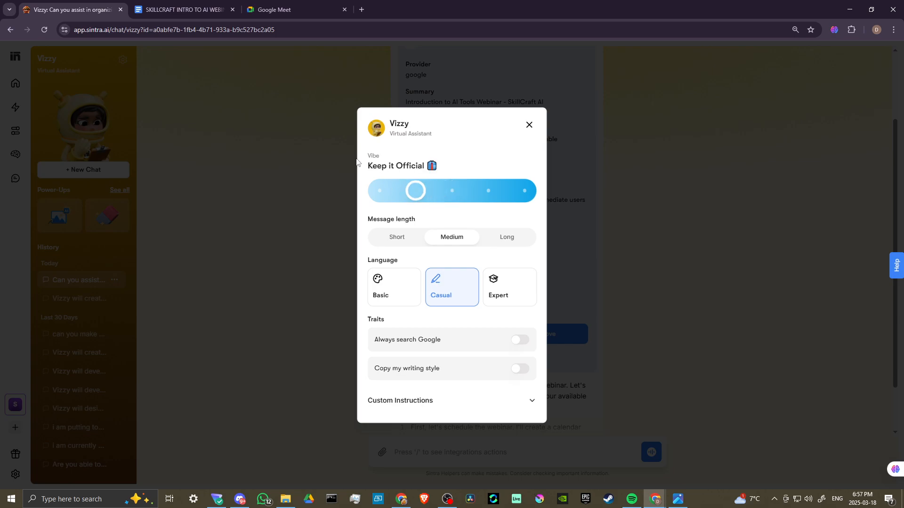
pyautogui.moveTo(506, 237)
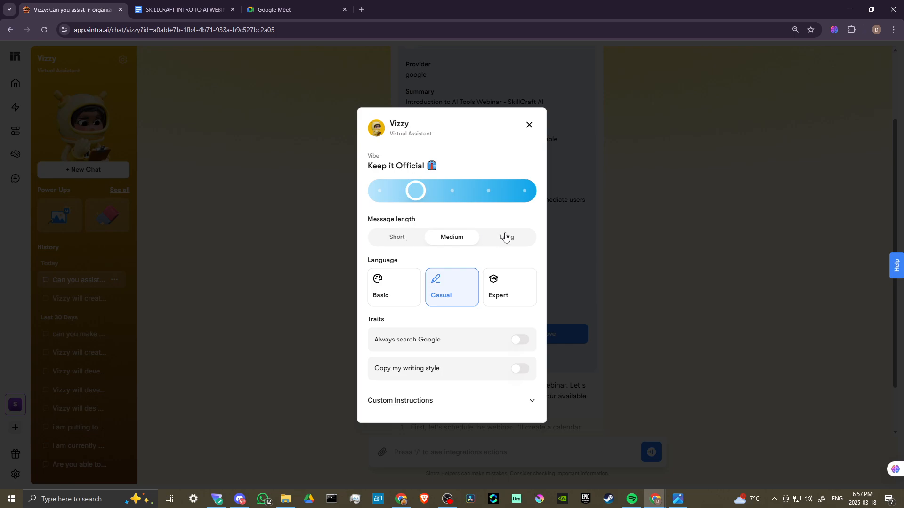
pyautogui.moveTo(508, 238)
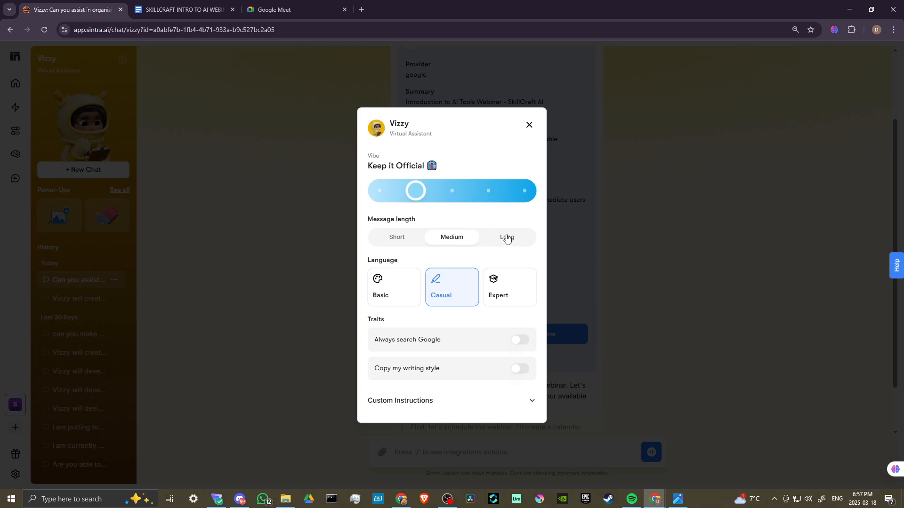
# - Set long messages, expert language and always-on Google search, check Custom Instructions, and close settings
pyautogui.click(506, 237)
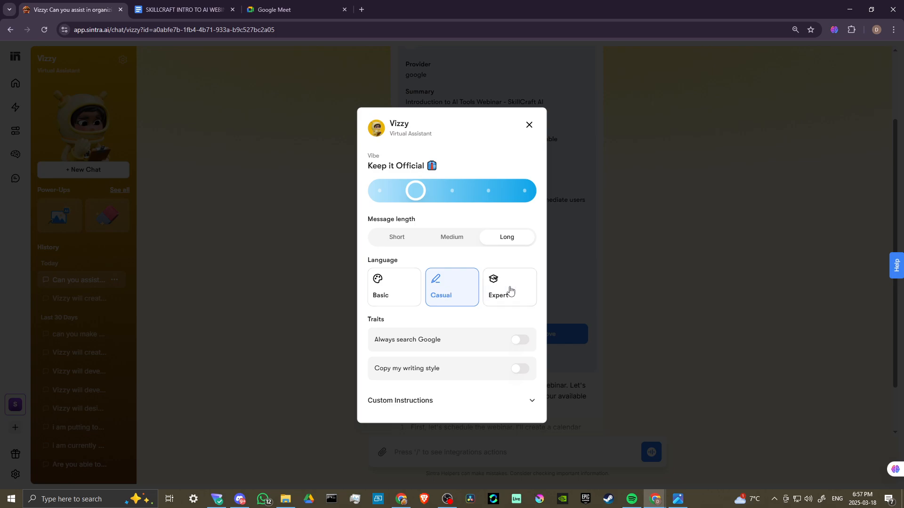
pyautogui.click(509, 287)
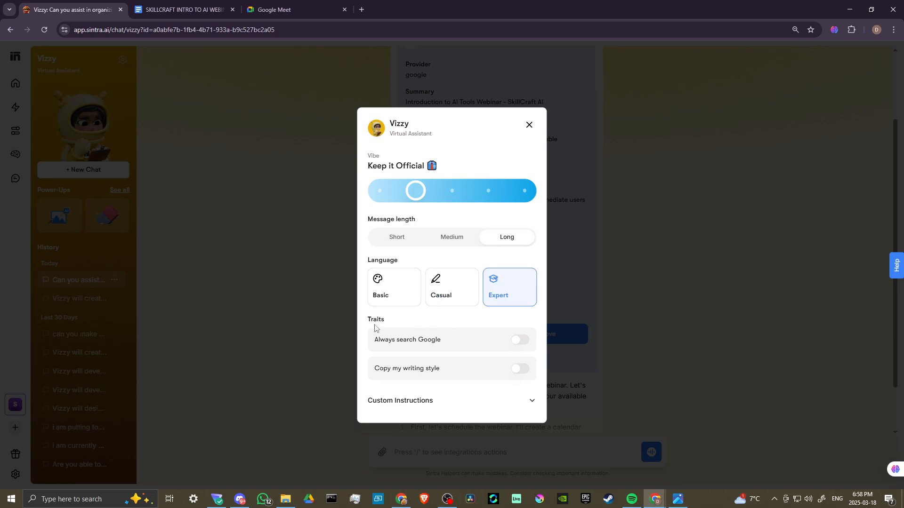
pyautogui.moveTo(427, 342)
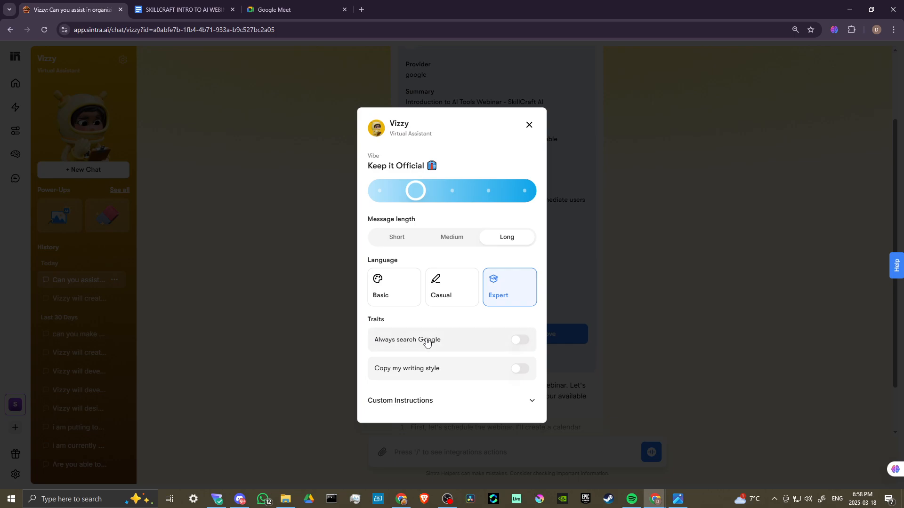
pyautogui.click(518, 340)
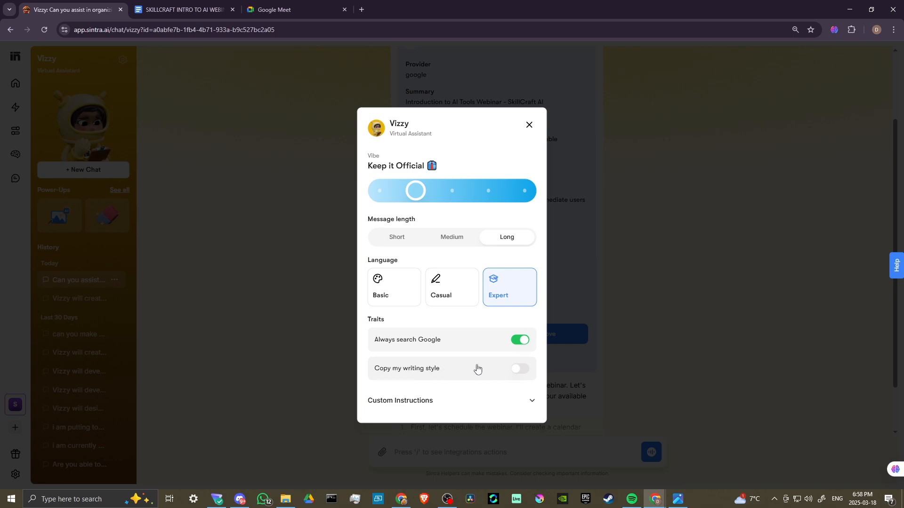
pyautogui.moveTo(461, 392)
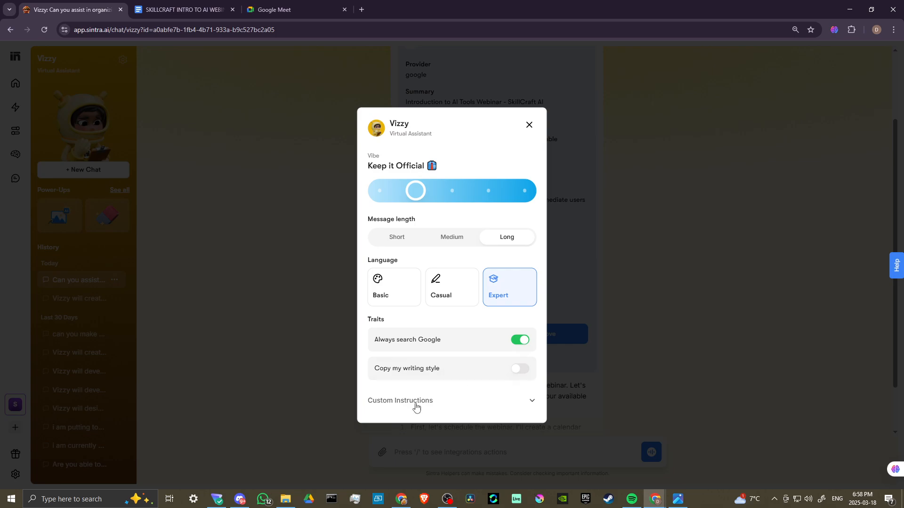
pyautogui.click(400, 401)
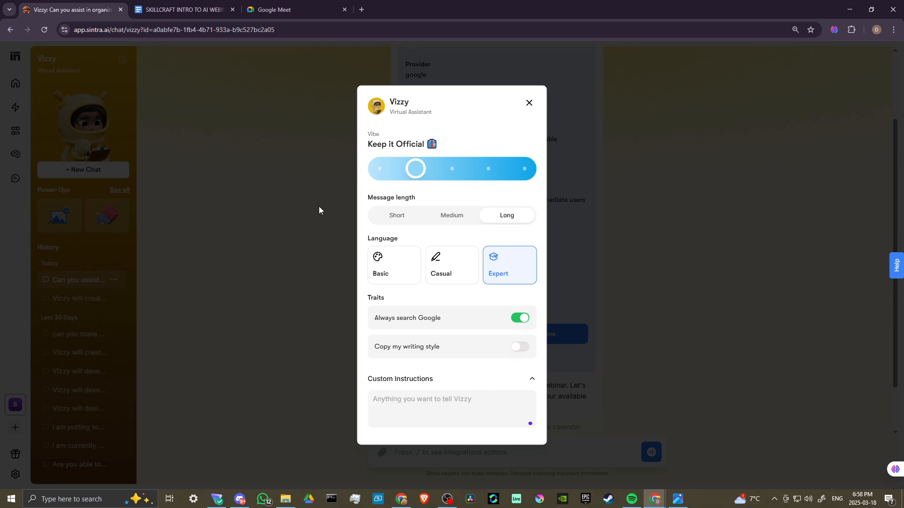
pyautogui.click(528, 102)
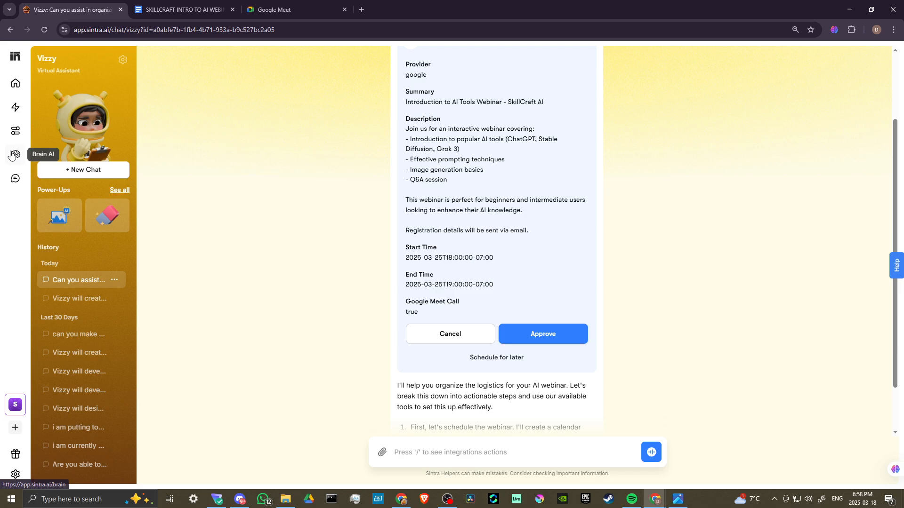
pyautogui.click(15, 154)
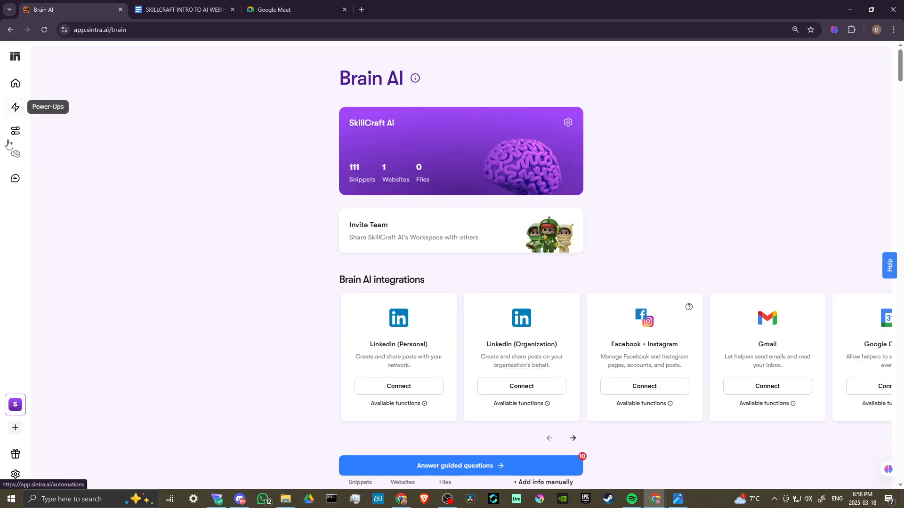
pyautogui.moveTo(435, 302)
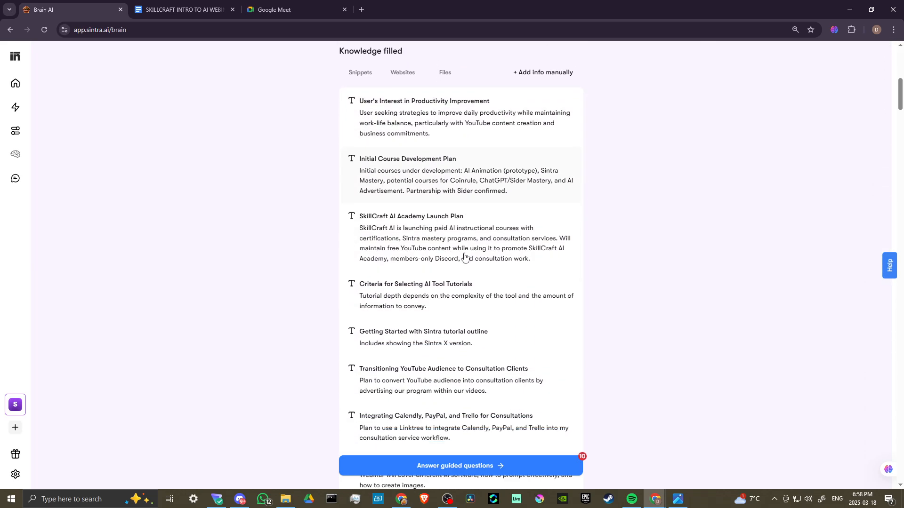
pyautogui.scroll(-3)
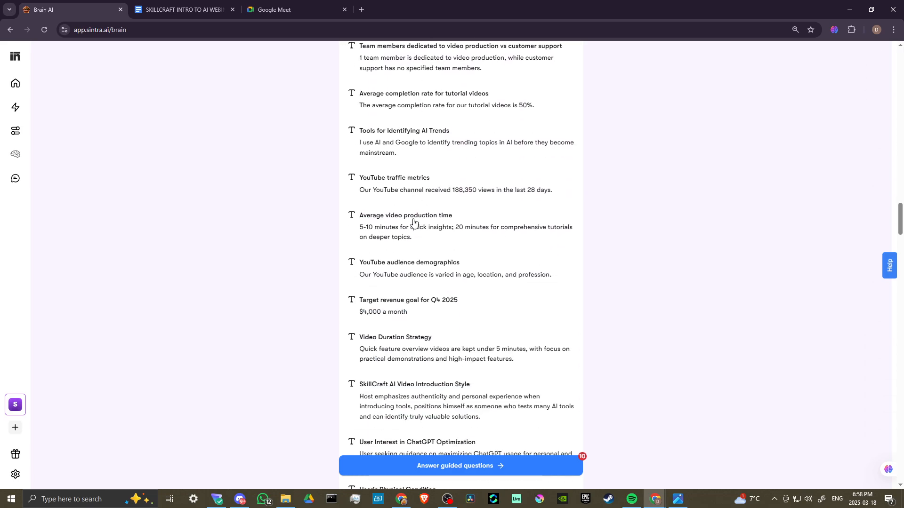
pyautogui.scroll(-3)
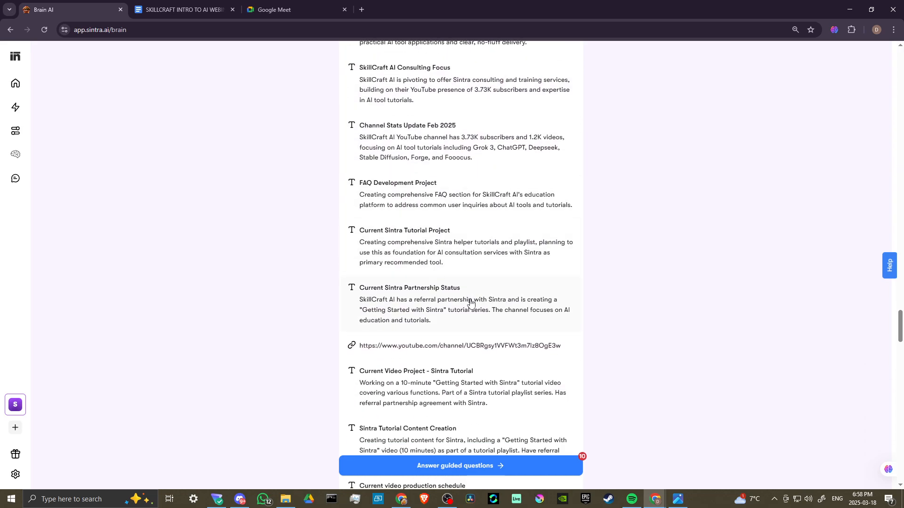
pyautogui.scroll(-3)
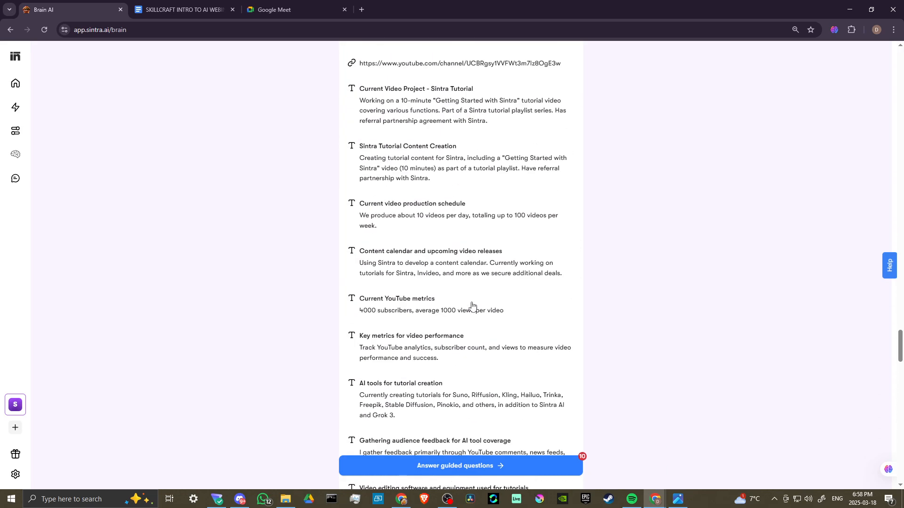
pyautogui.scroll(-3)
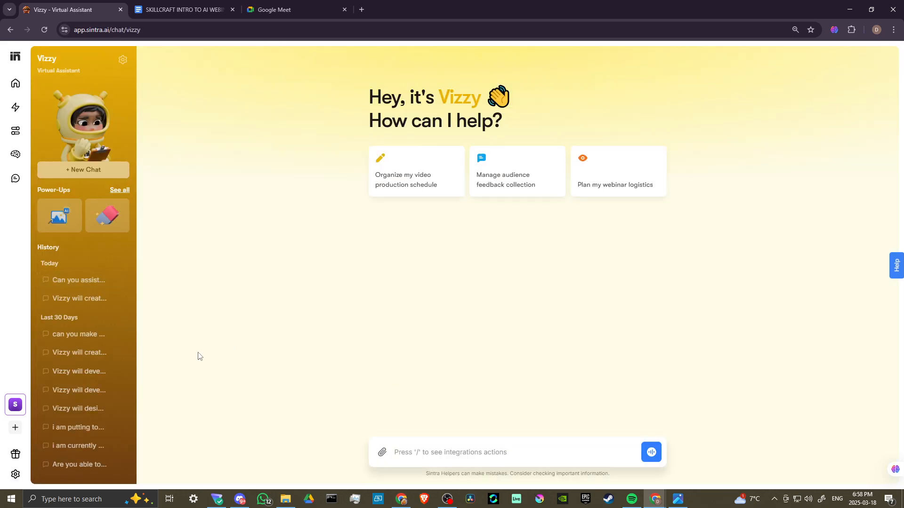
pyautogui.moveTo(60, 215)
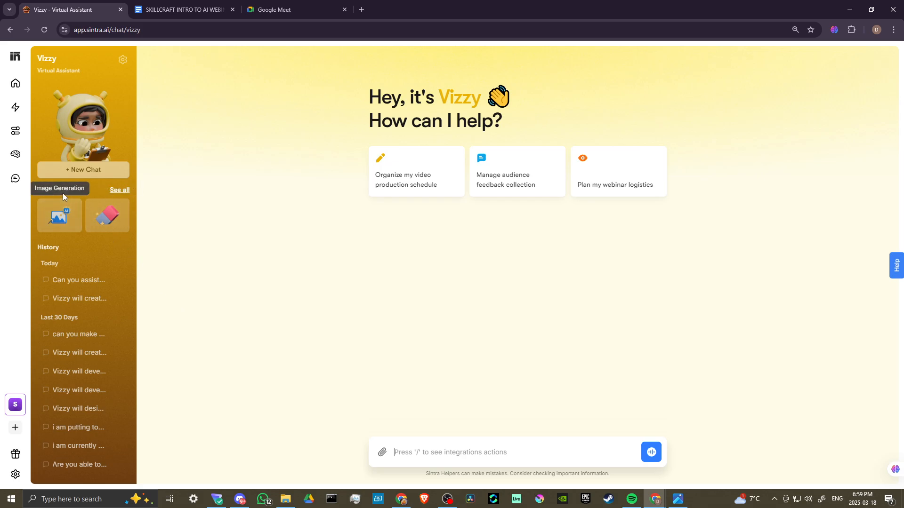
pyautogui.moveTo(59, 216)
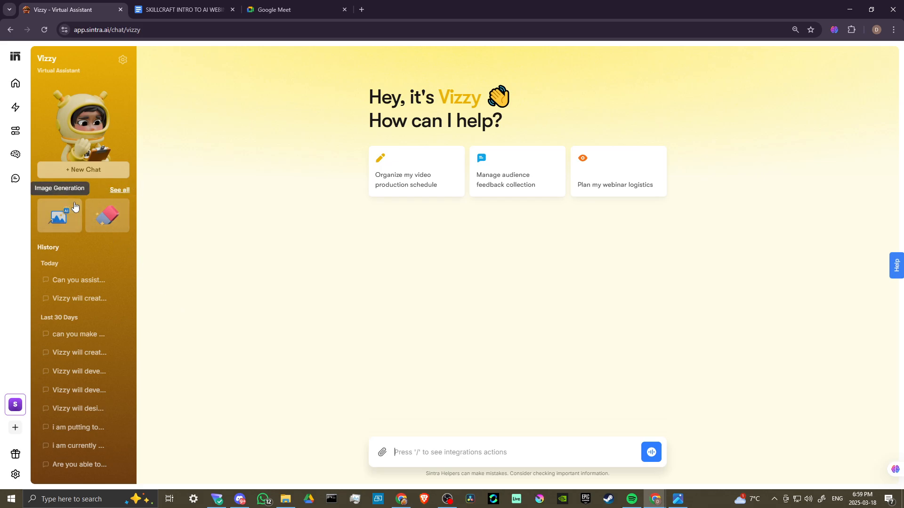
# - Show all of Vizzy's power-ups, from Image Generation to Financial Reporter
pyautogui.click(59, 217)
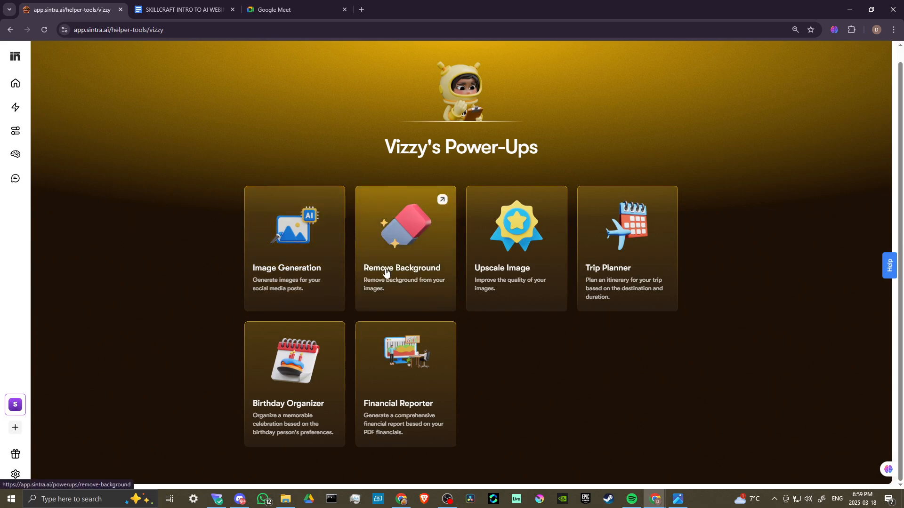
pyautogui.moveTo(579, 363)
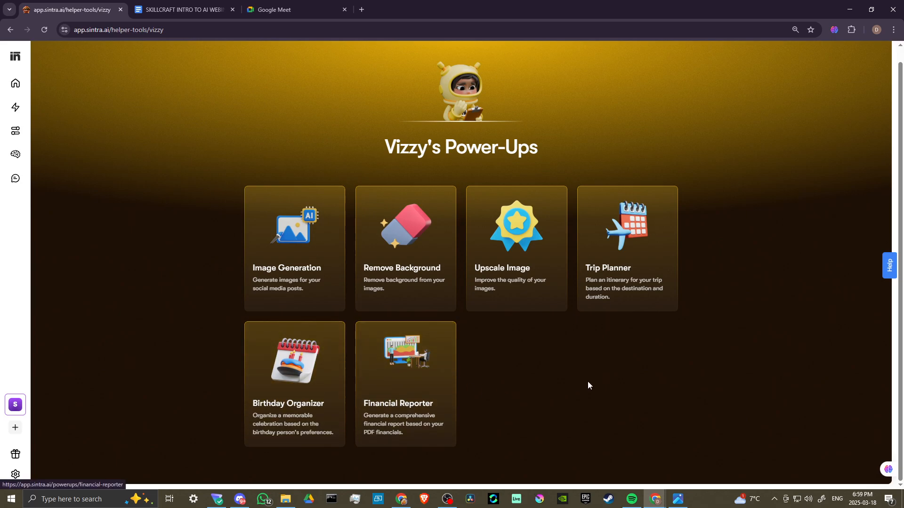
pyautogui.moveTo(150, 184)
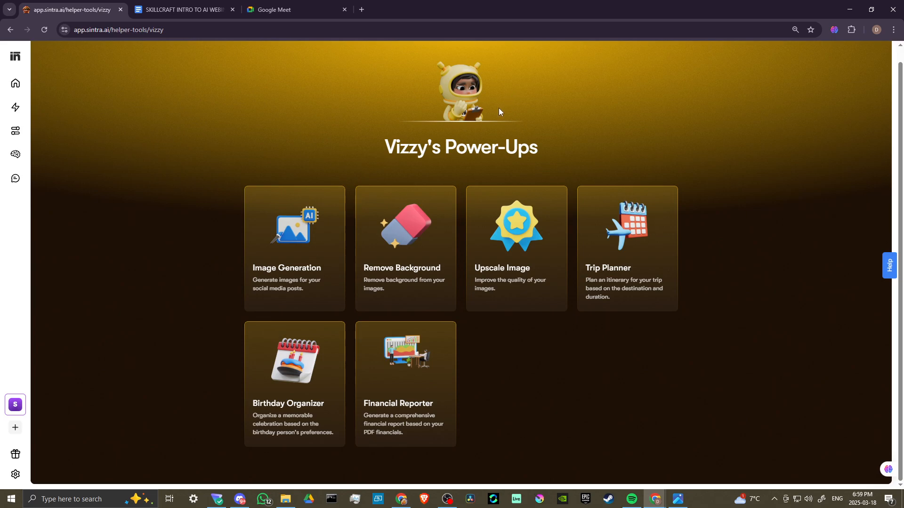
pyautogui.moveTo(16, 110)
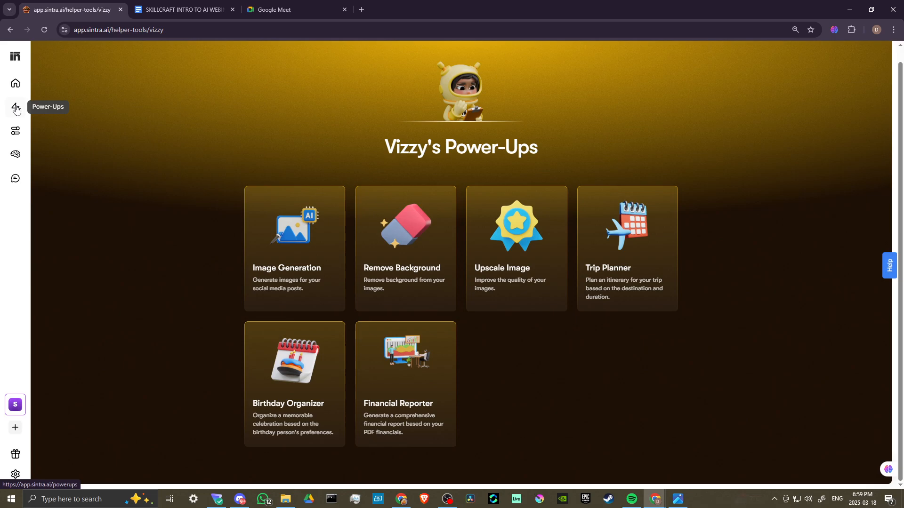
# - Browse the full Power-Ups catalogue grouped by assistant, from Vizzy and Buddy through Soshie
pyautogui.click(15, 109)
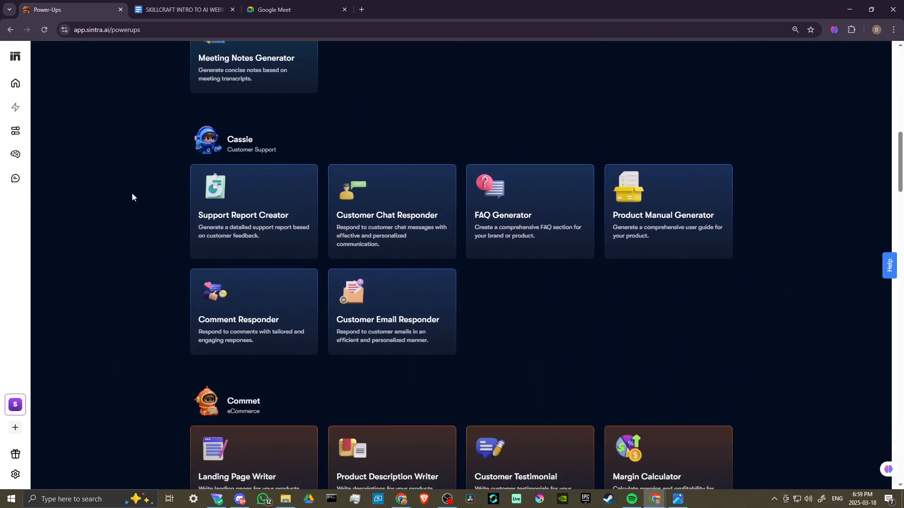
pyautogui.scroll(-3)
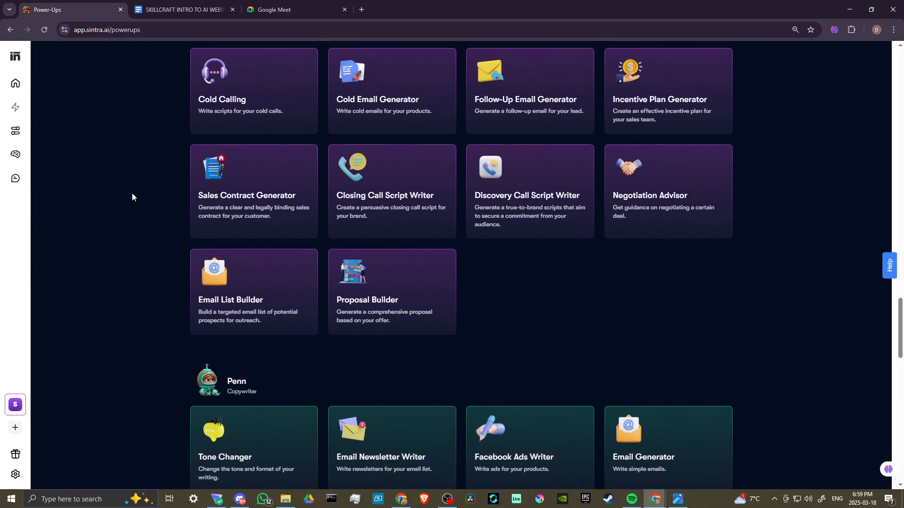
pyautogui.scroll(-3)
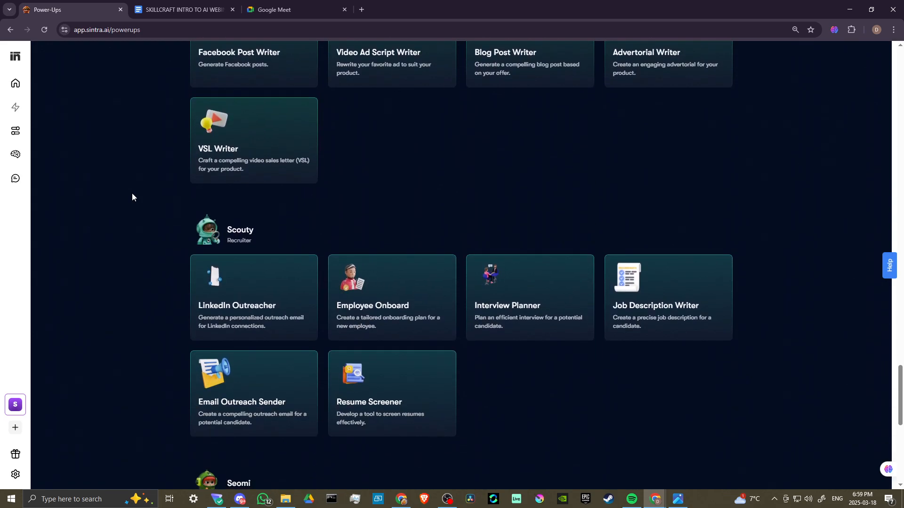
pyautogui.scroll(-3)
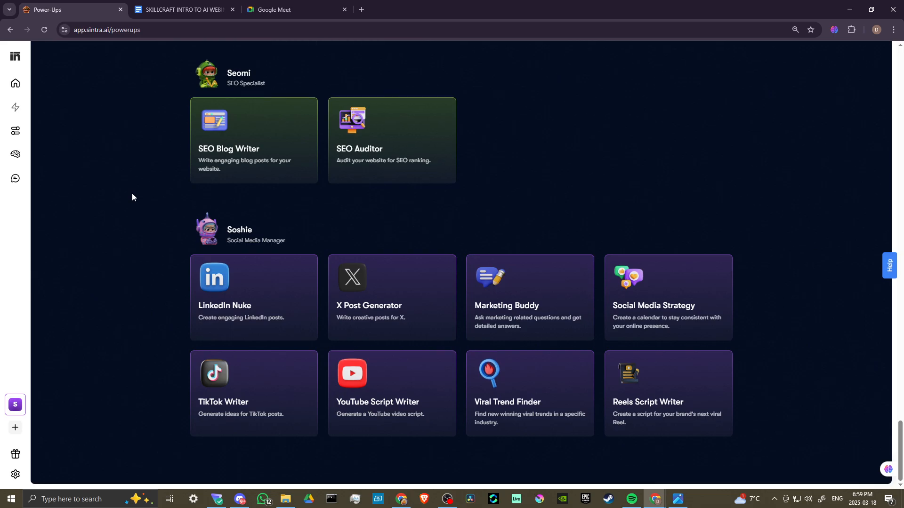
pyautogui.scroll(-3)
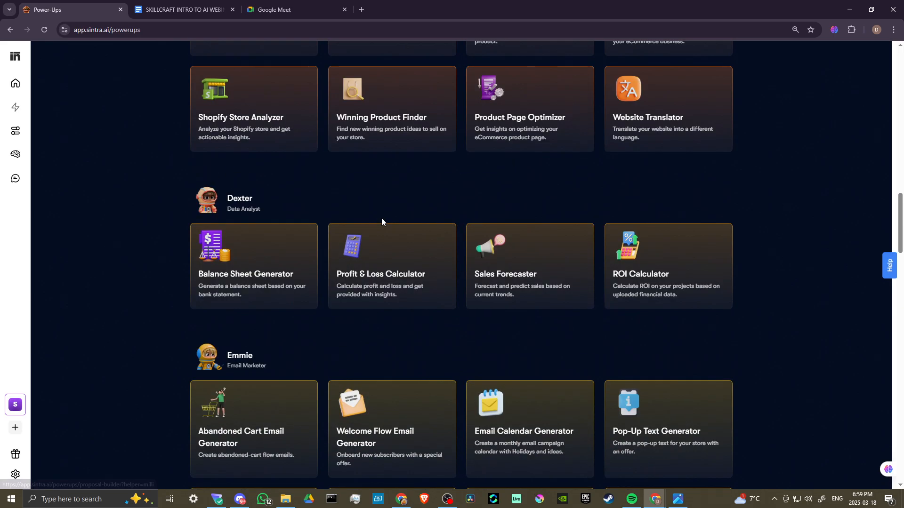
pyautogui.scroll(3)
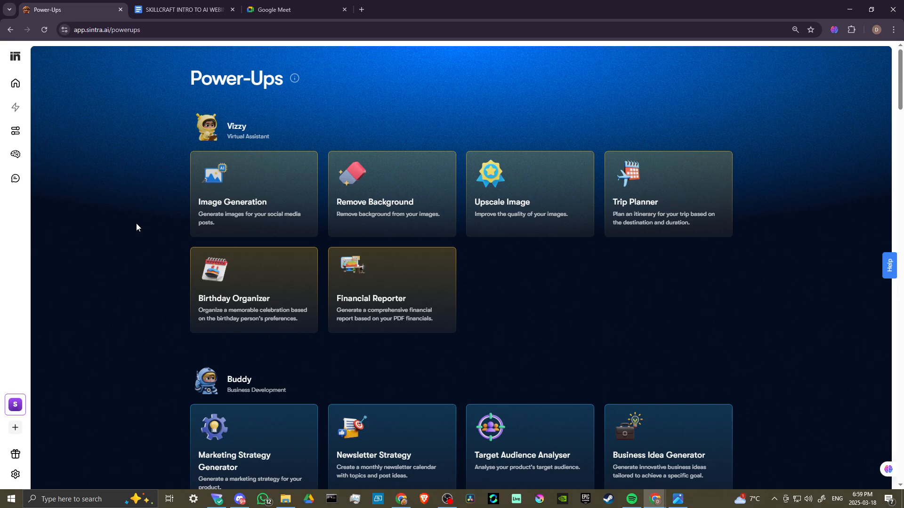
pyautogui.moveTo(242, 217)
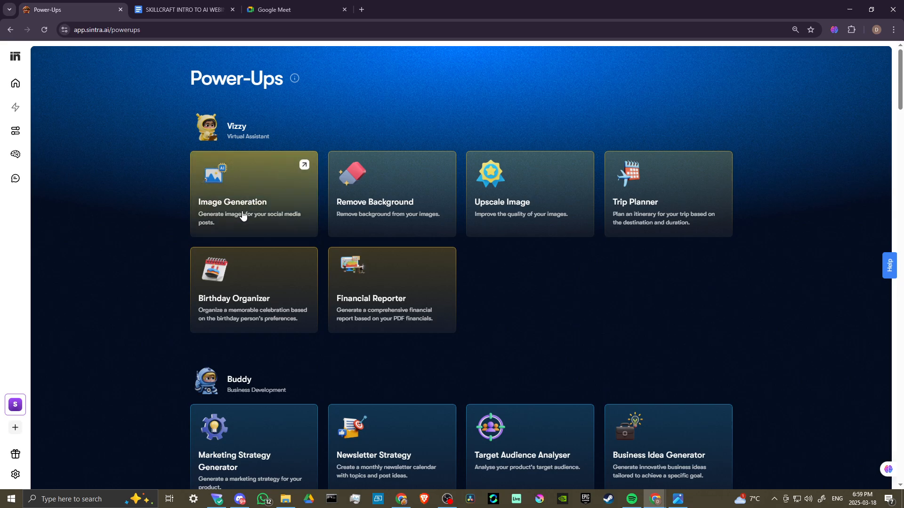
pyautogui.moveTo(261, 201)
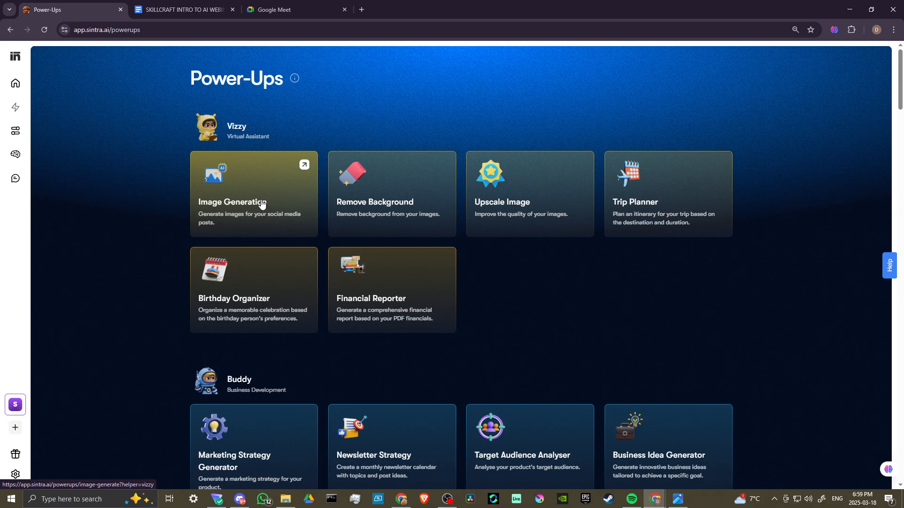
pyautogui.moveTo(264, 202)
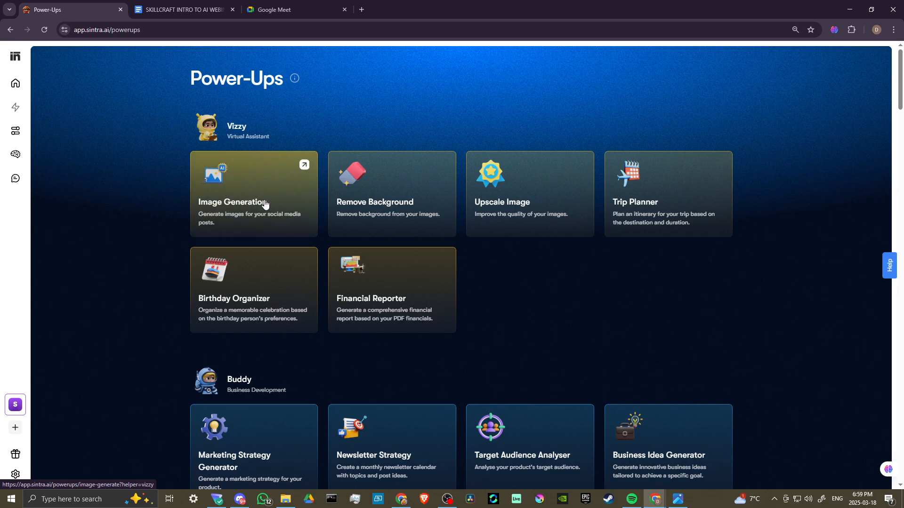
pyautogui.moveTo(374, 193)
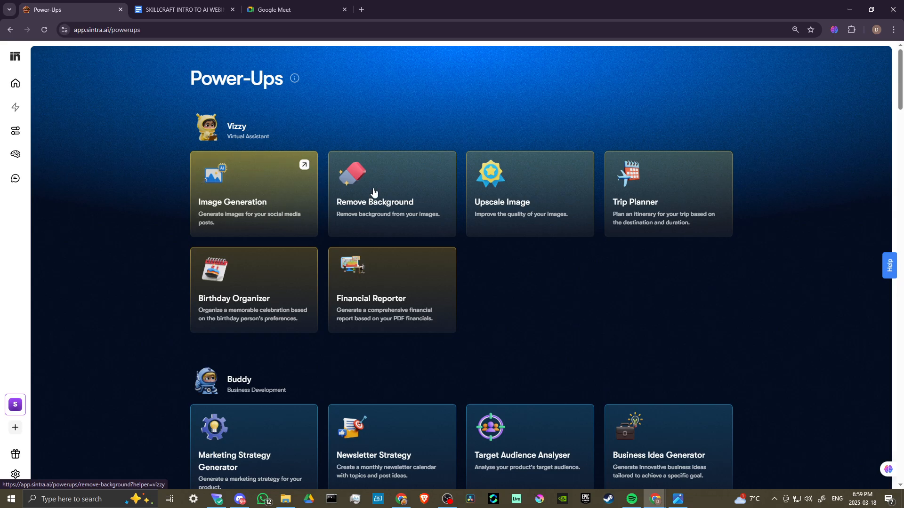
pyautogui.moveTo(393, 184)
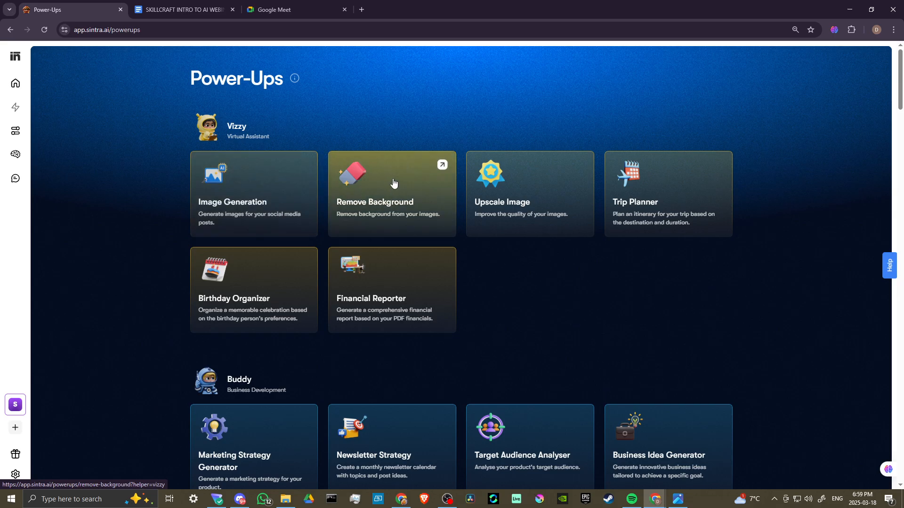
pyautogui.moveTo(358, 217)
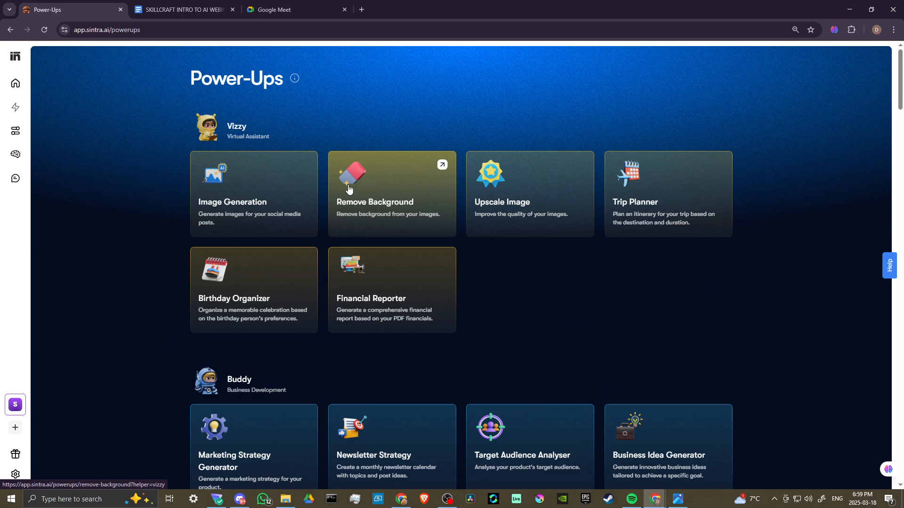
pyautogui.moveTo(536, 186)
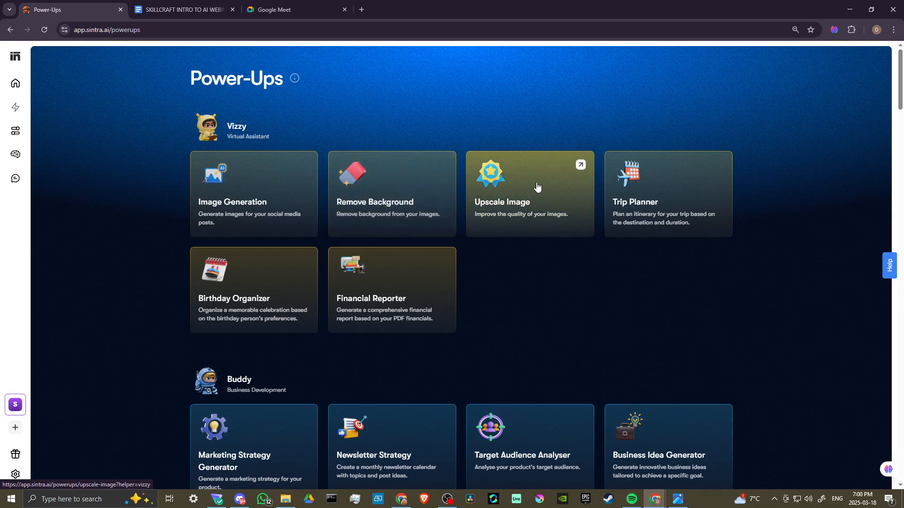
pyautogui.moveTo(484, 204)
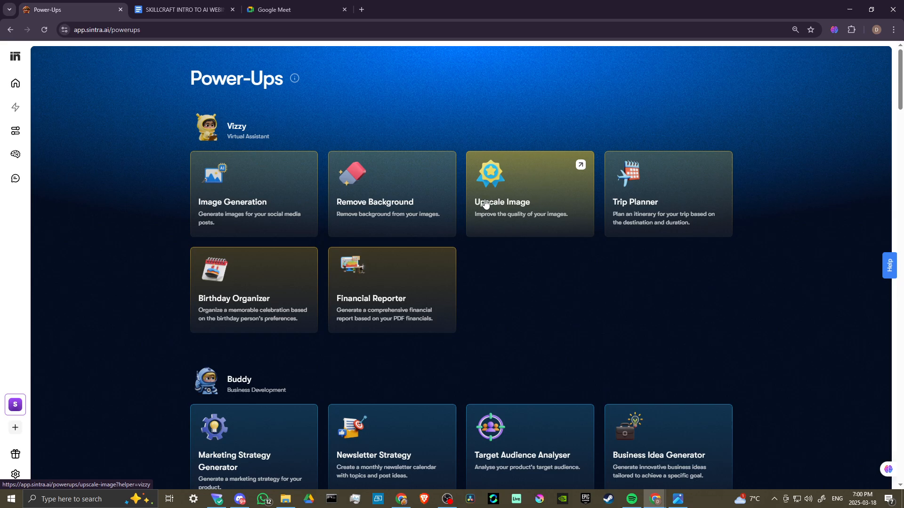
pyautogui.moveTo(695, 196)
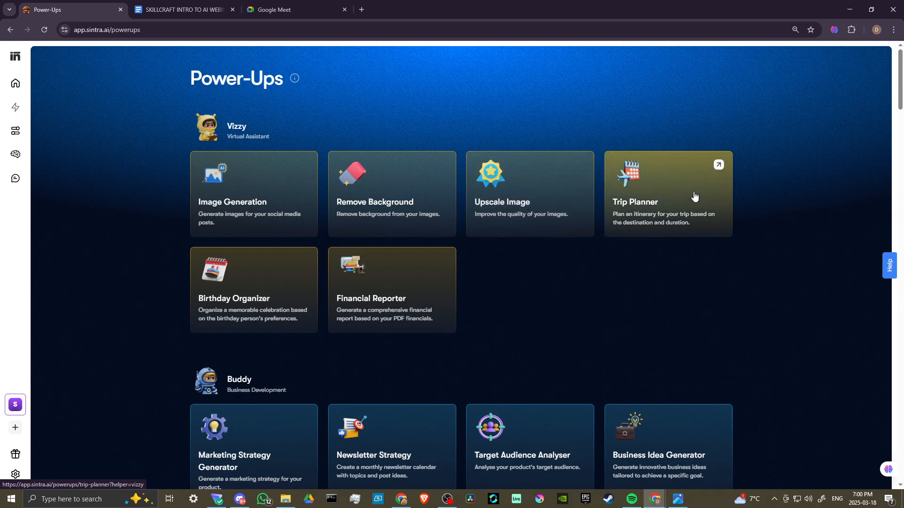
pyautogui.moveTo(687, 196)
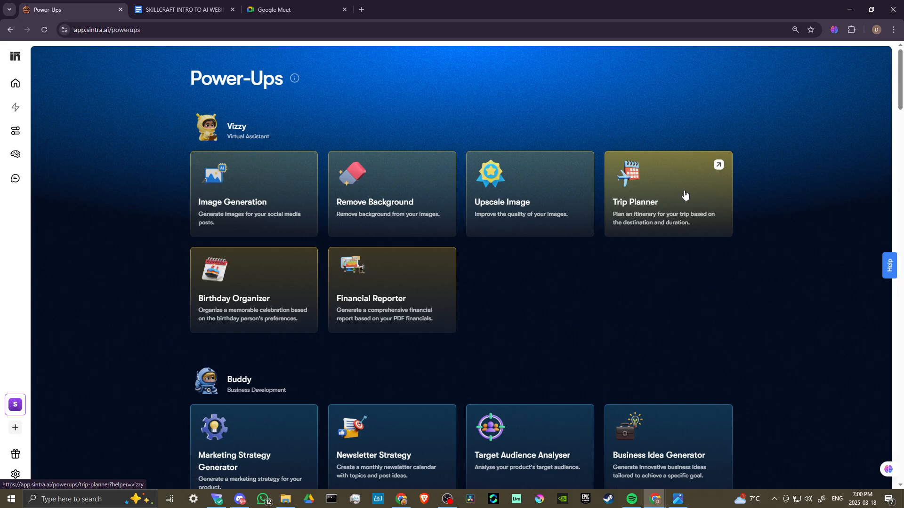
pyautogui.moveTo(625, 231)
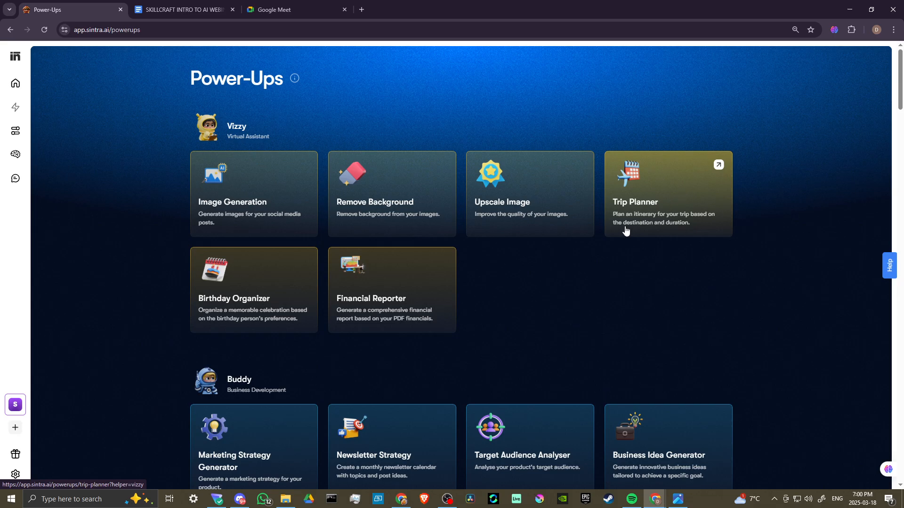
pyautogui.moveTo(686, 225)
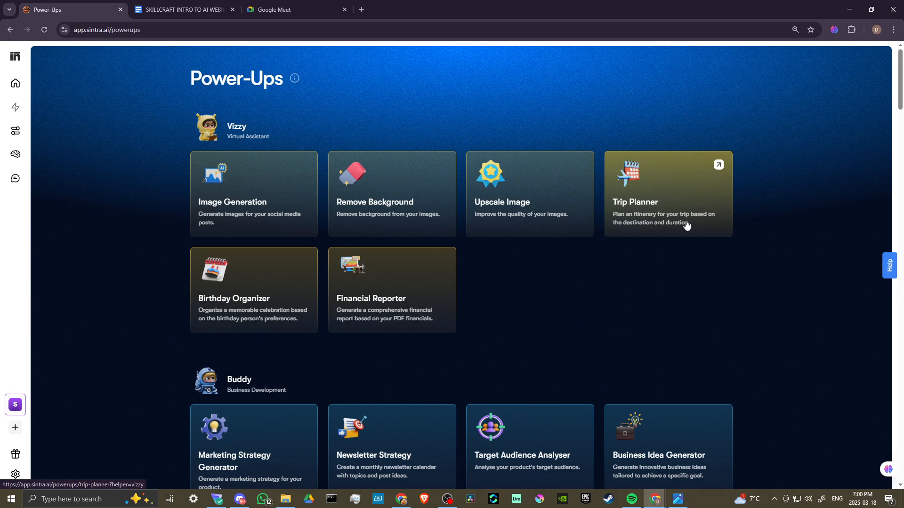
pyautogui.moveTo(647, 222)
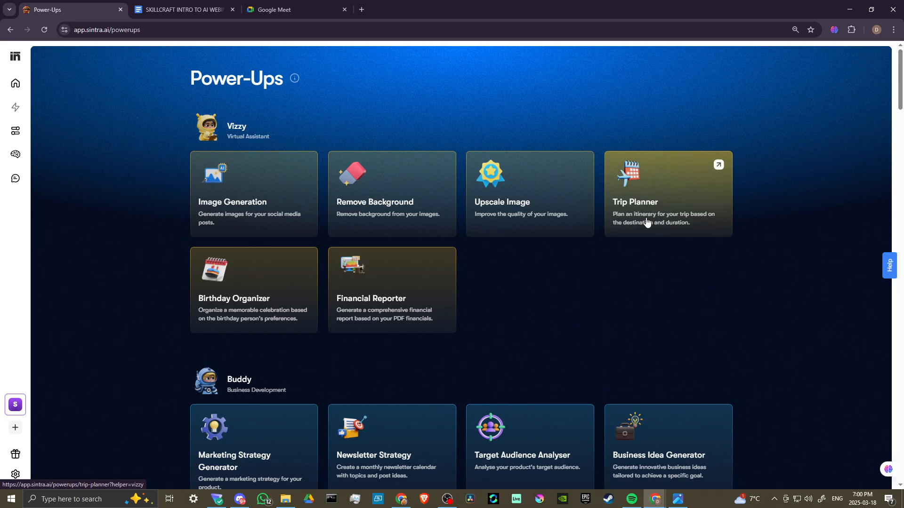
pyautogui.moveTo(217, 317)
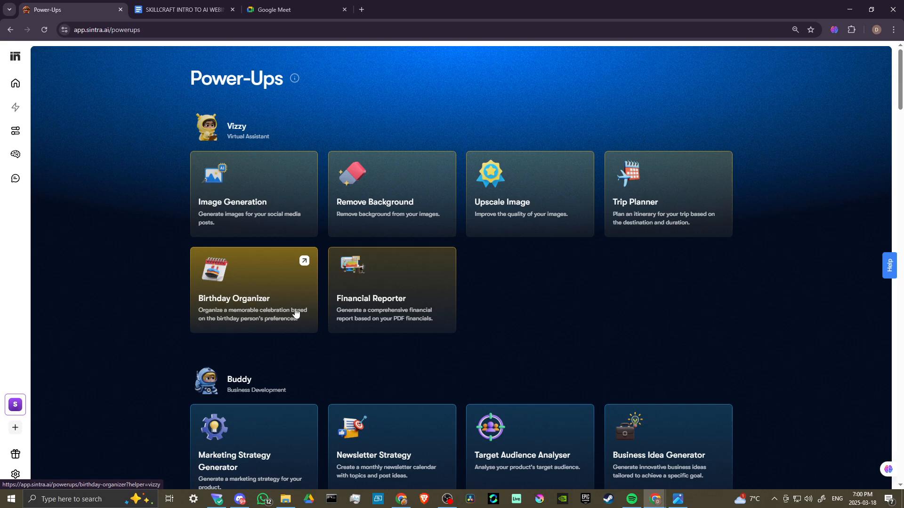
pyautogui.moveTo(283, 325)
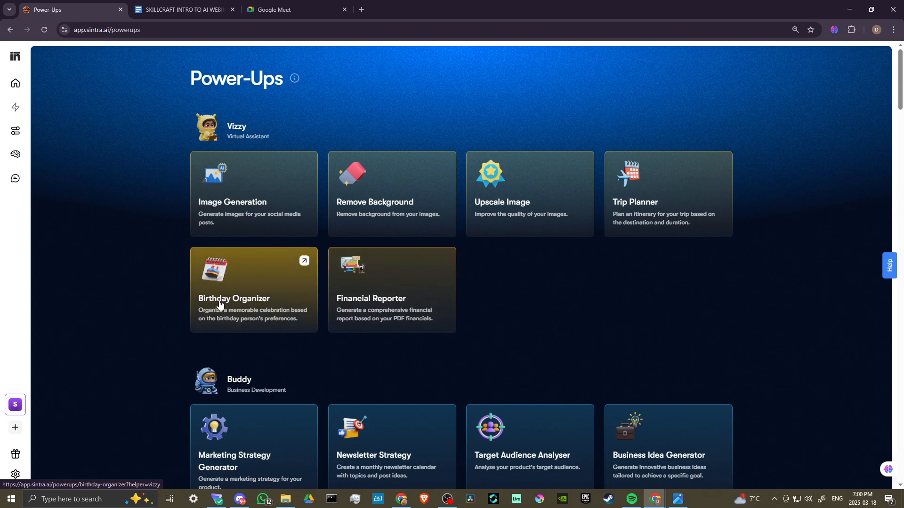
pyautogui.moveTo(358, 310)
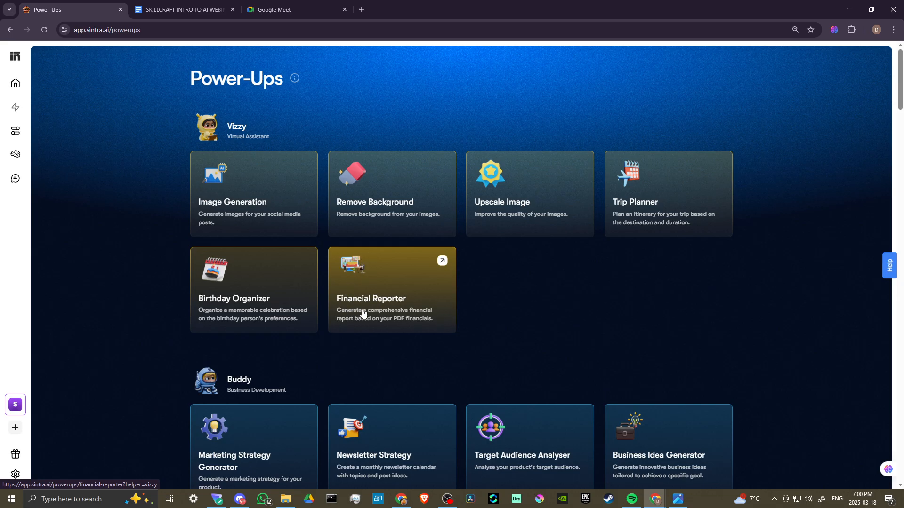
pyautogui.moveTo(232, 297)
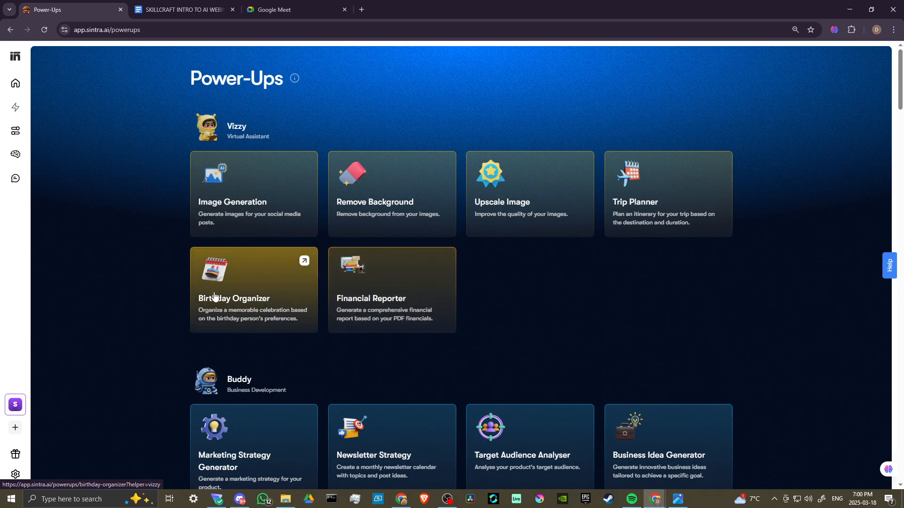
# - Open Birthday Organizer and enter 'Davids birthday, he likes blue, vide' as the preferences
pyautogui.click(253, 290)
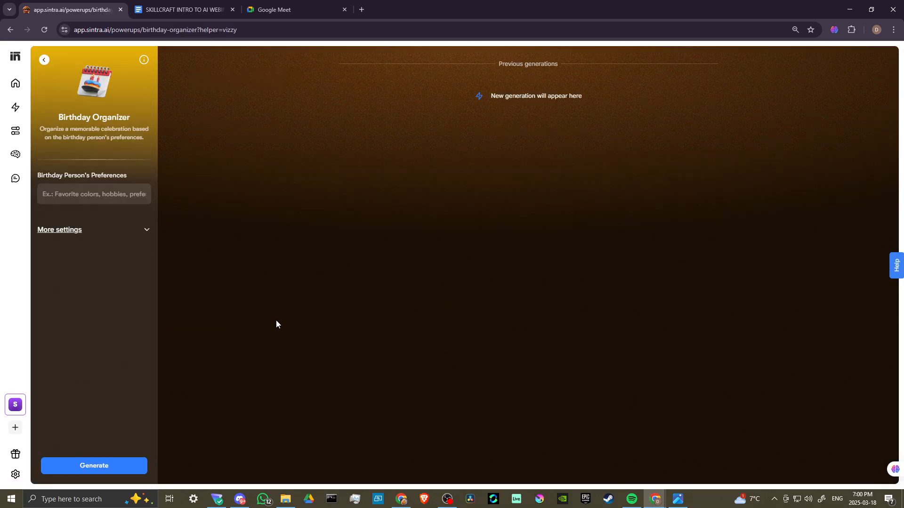
pyautogui.moveTo(680, 296)
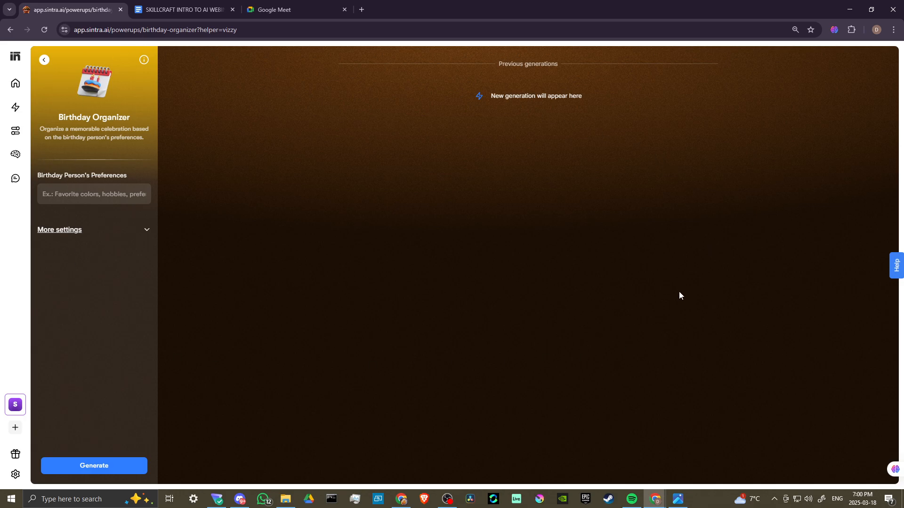
pyautogui.moveTo(98, 102)
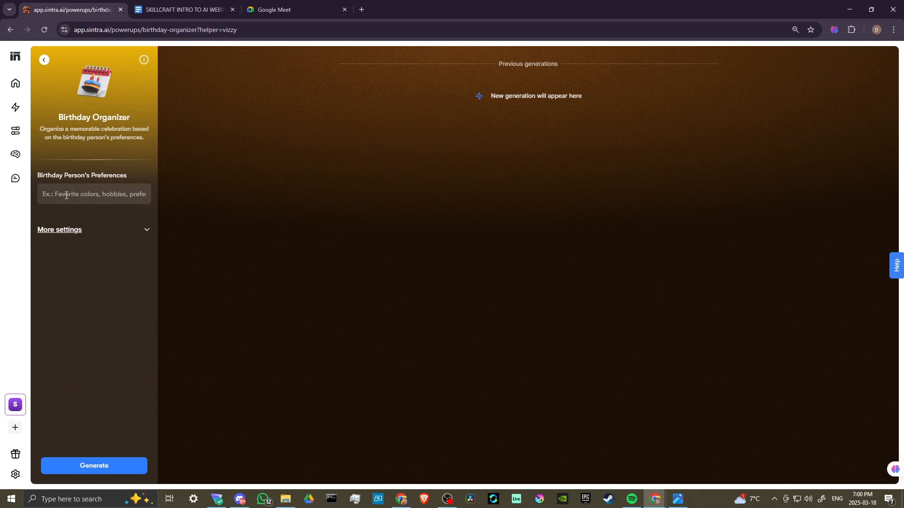
pyautogui.click(93, 194)
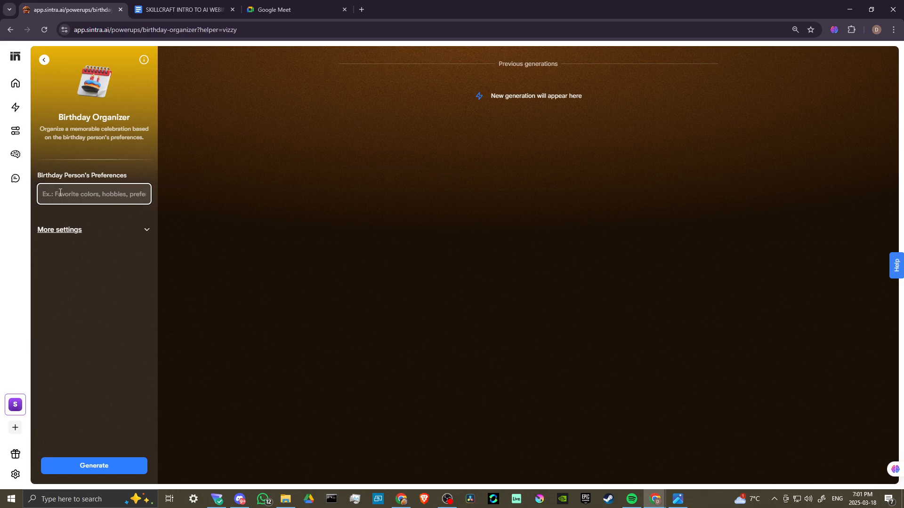
pyautogui.click(93, 194)
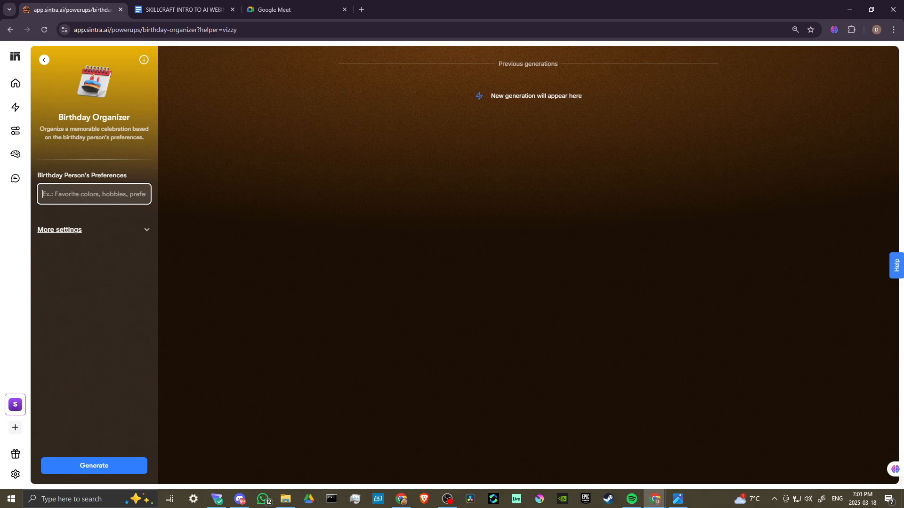
pyautogui.write('Davids birthday, he likes blue, vide')
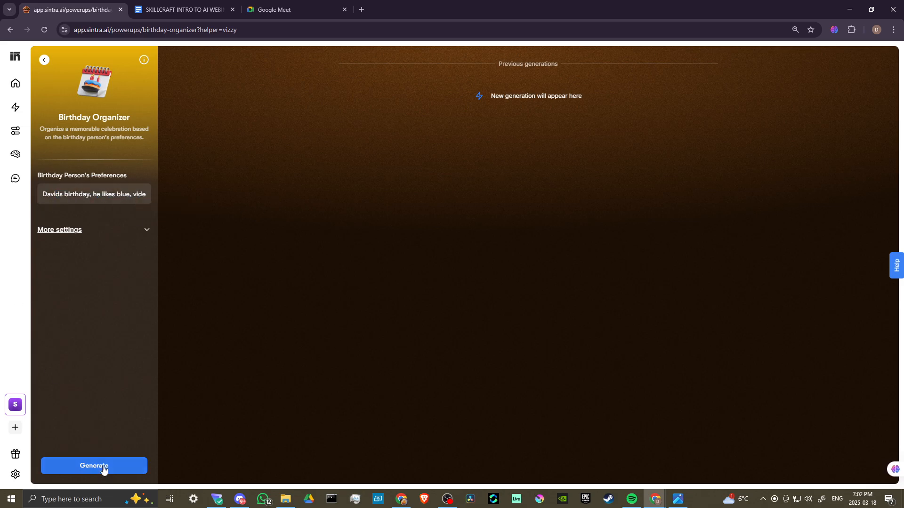
# - Generate David's Birthday Plan and review its Blue Gamer Party theme, activities and timeline
pyautogui.click(93, 466)
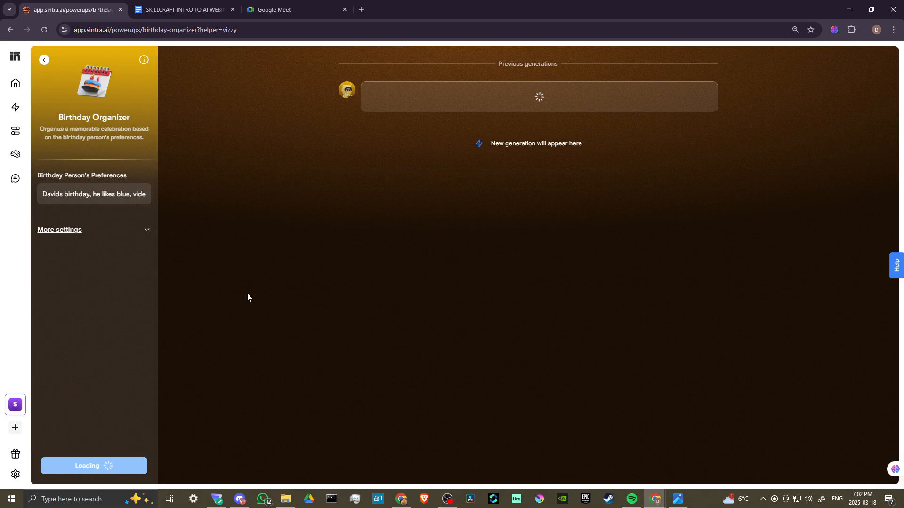
pyautogui.moveTo(328, 148)
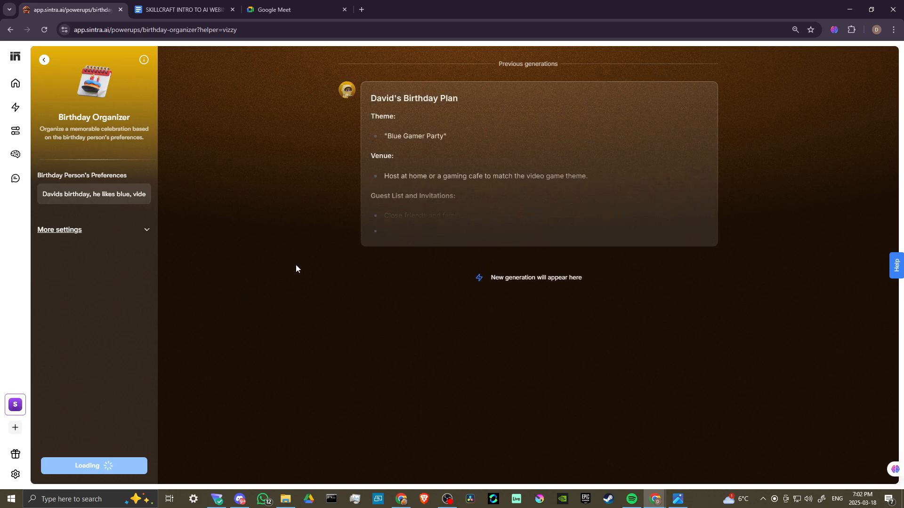
pyautogui.scroll(-3)
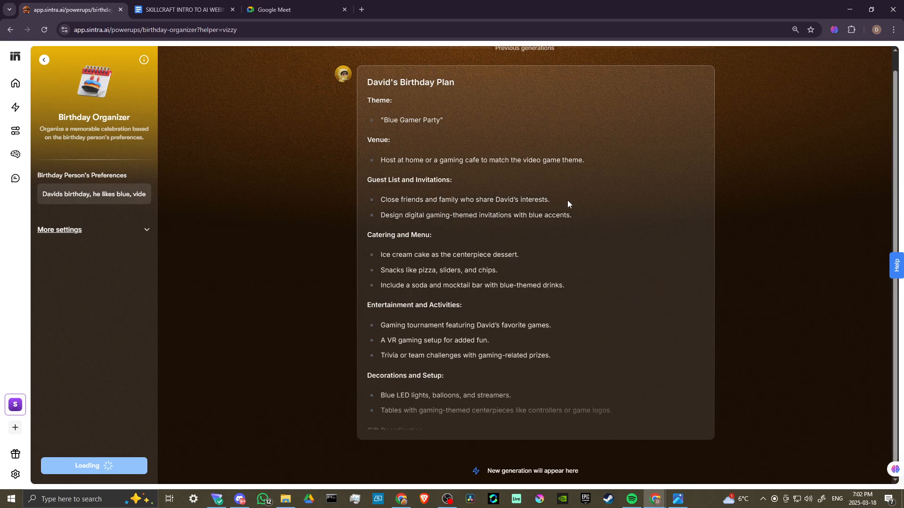
pyautogui.scroll(-3)
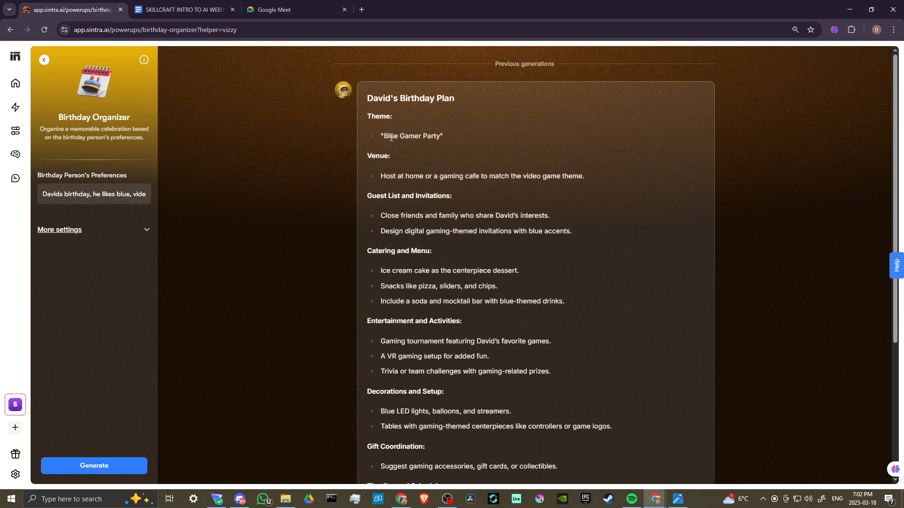
pyautogui.moveTo(646, 196)
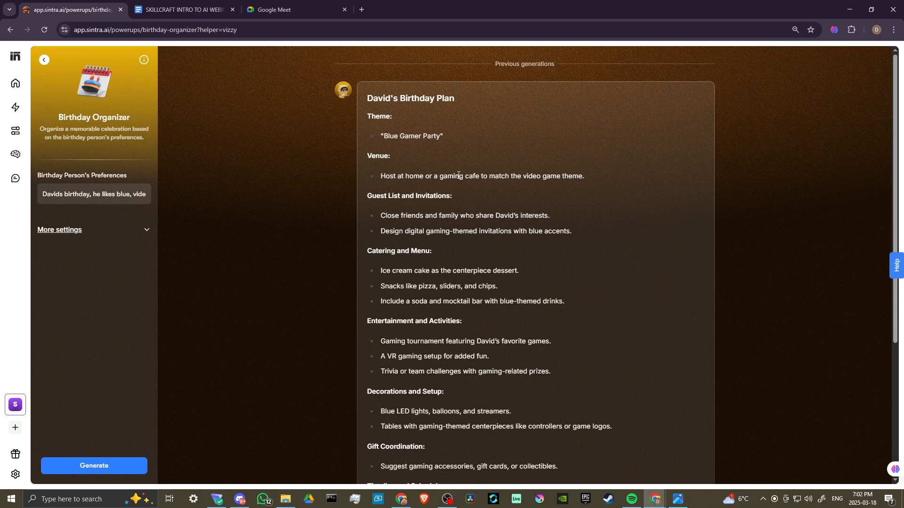
pyautogui.moveTo(545, 174)
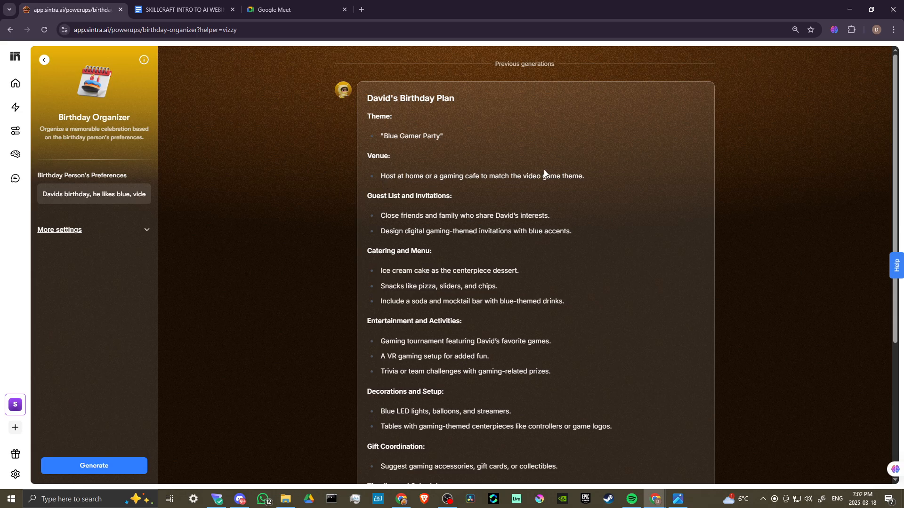
pyautogui.scroll(-3)
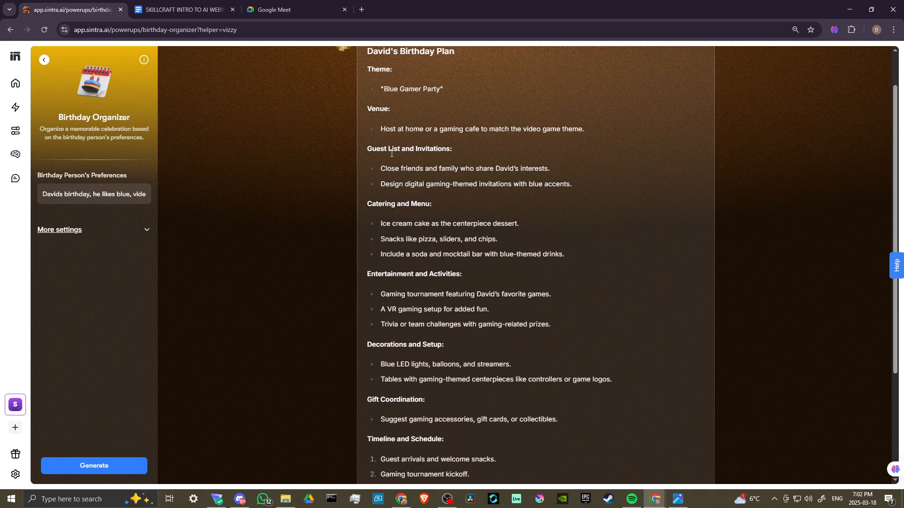
pyautogui.moveTo(436, 183)
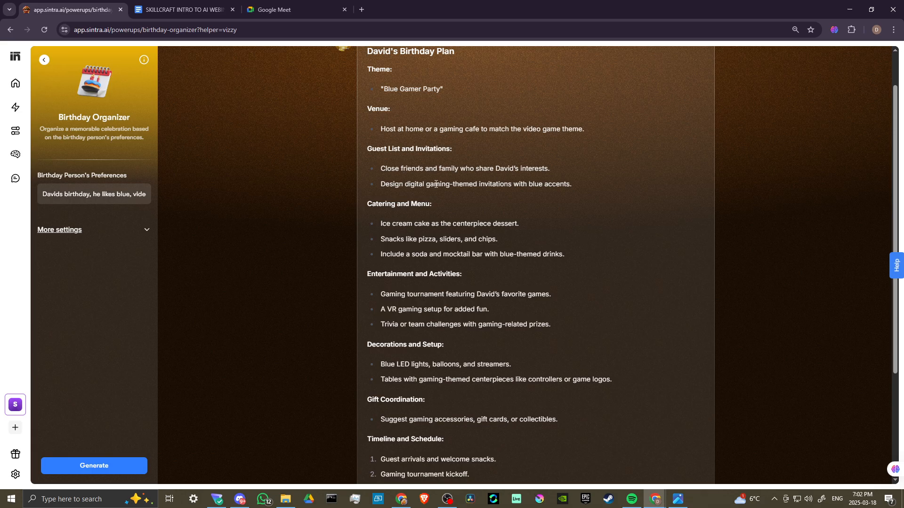
pyautogui.scroll(-3)
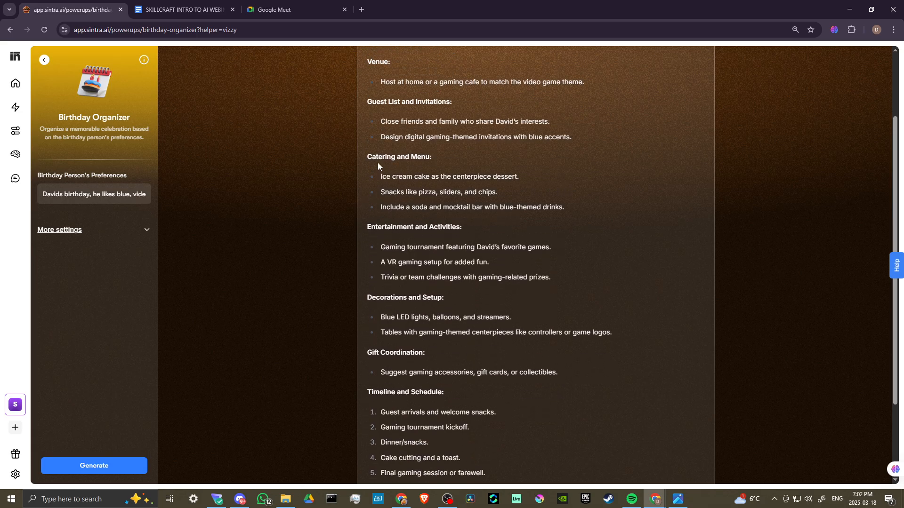
pyautogui.moveTo(385, 176)
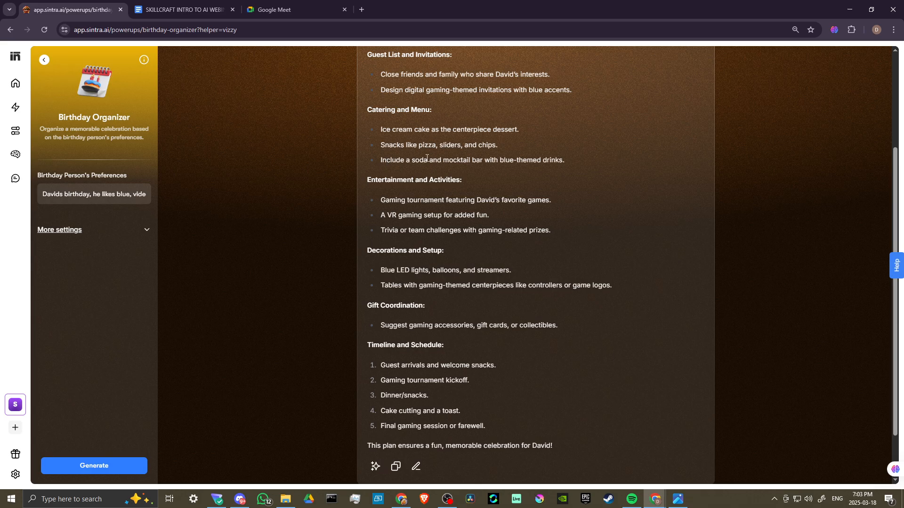
pyautogui.moveTo(602, 185)
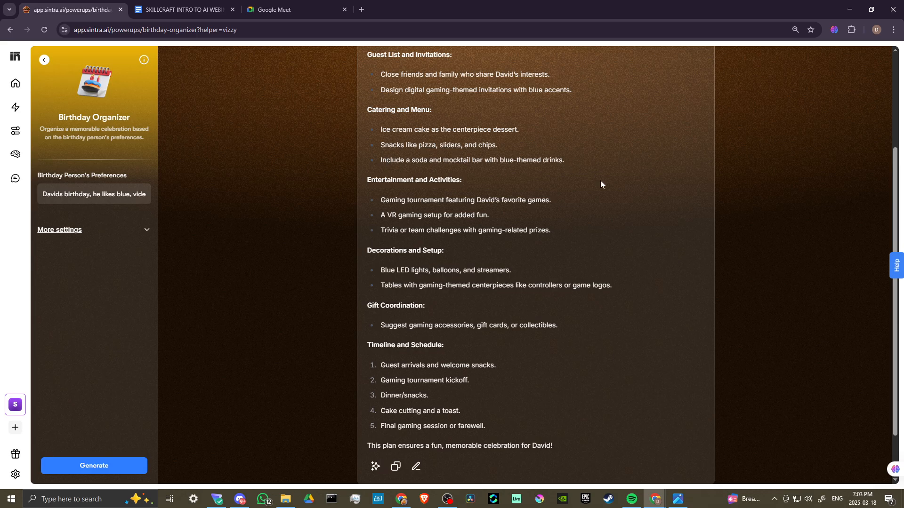
pyautogui.scroll(-3)
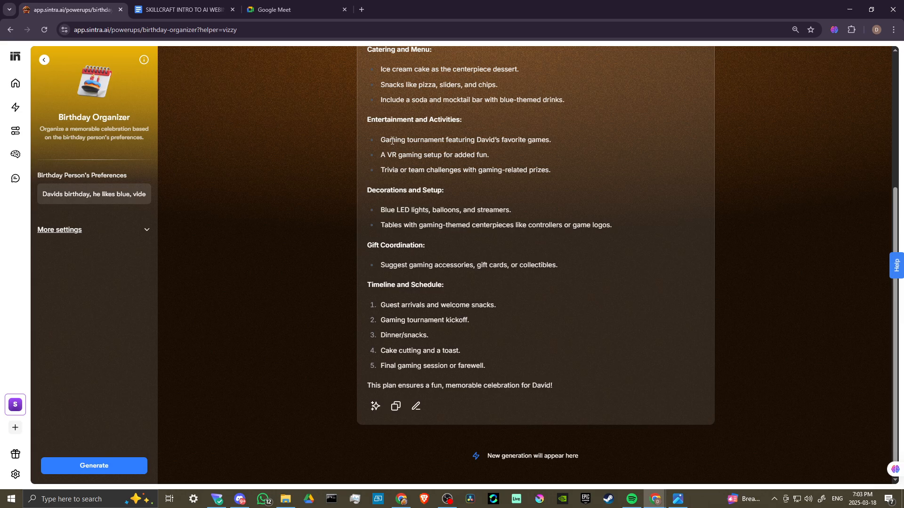
pyautogui.moveTo(572, 140)
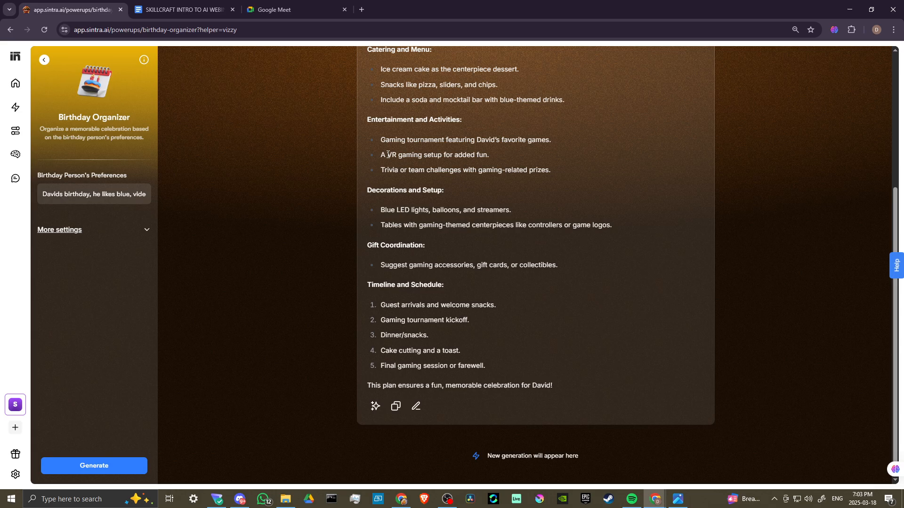
pyautogui.moveTo(388, 180)
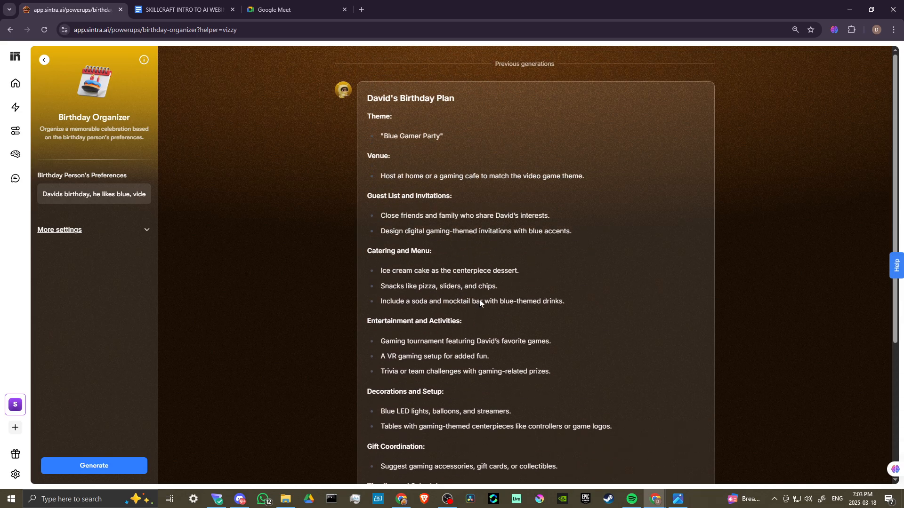
pyautogui.moveTo(414, 154)
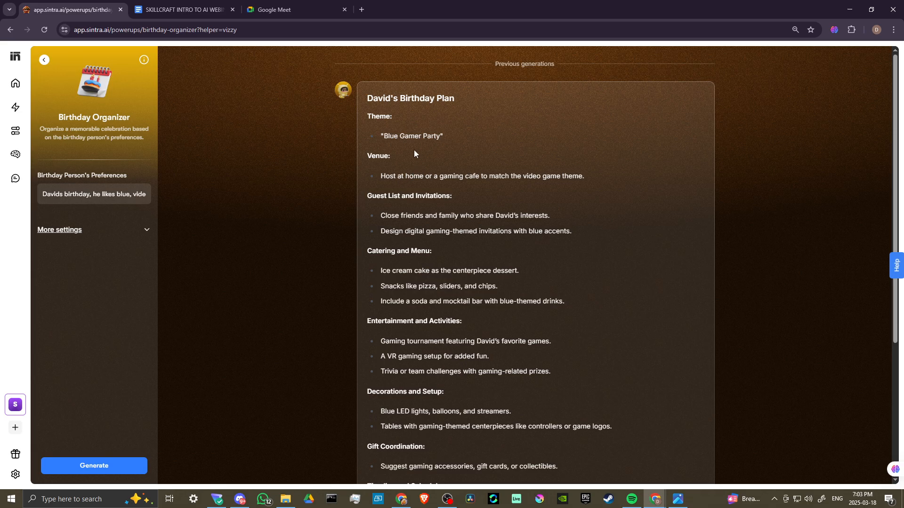
pyautogui.scroll(-3)
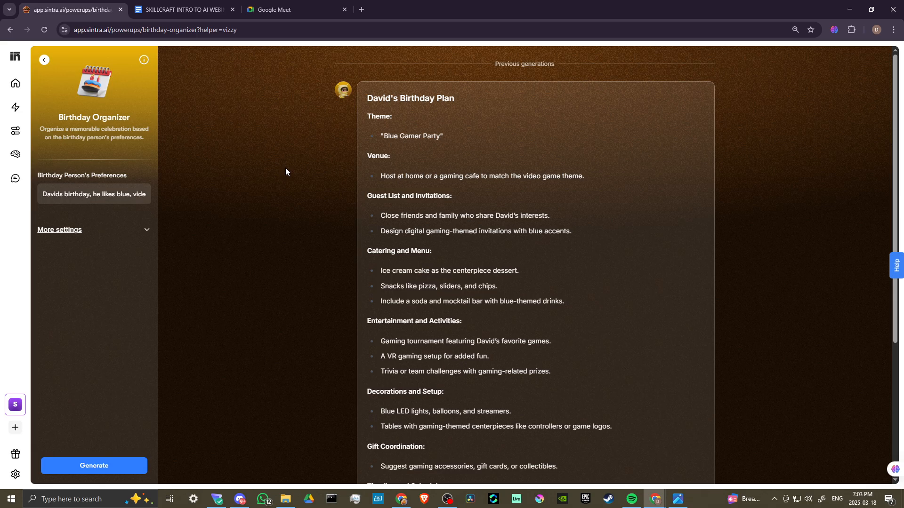
pyautogui.moveTo(287, 171)
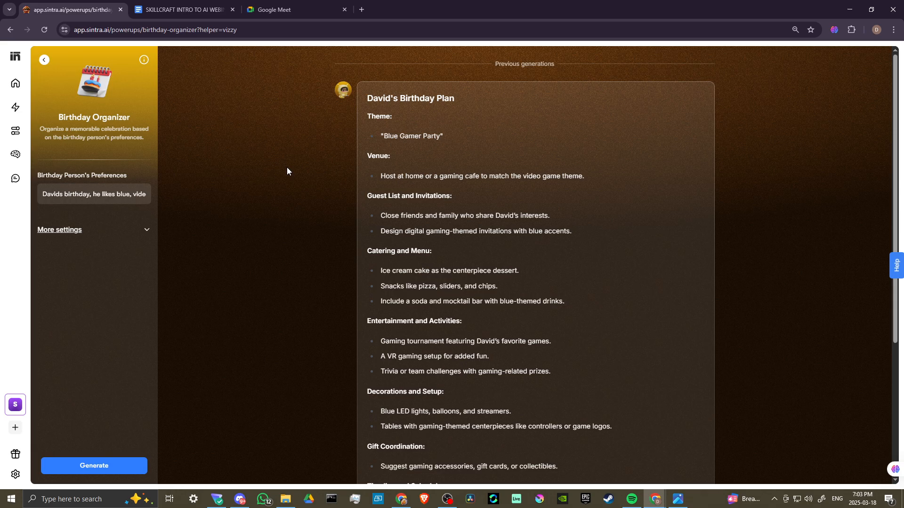
pyautogui.moveTo(321, 185)
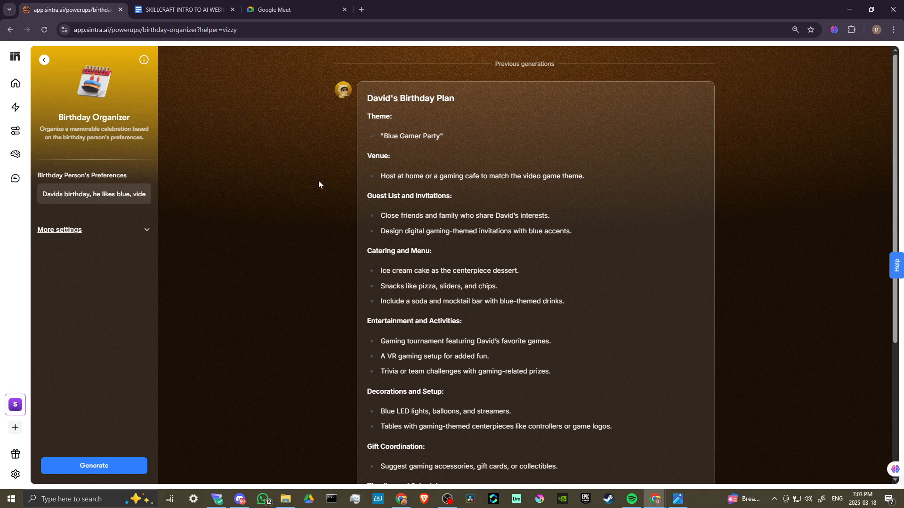
pyautogui.scroll(-3)
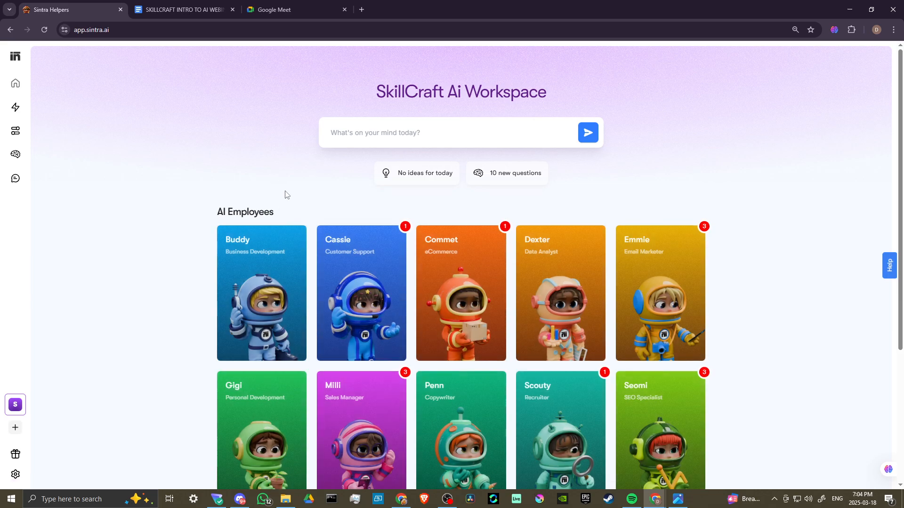
# - Scroll the SkillCraft Ai Workspace down to the AI Employees grid ending with Soshie and Vizzy
pyautogui.scroll(-3)
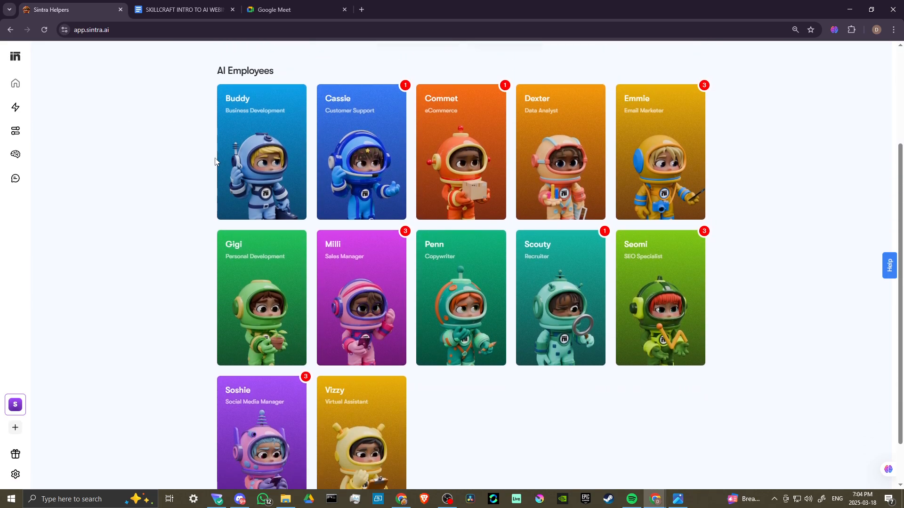
pyautogui.moveTo(831, 352)
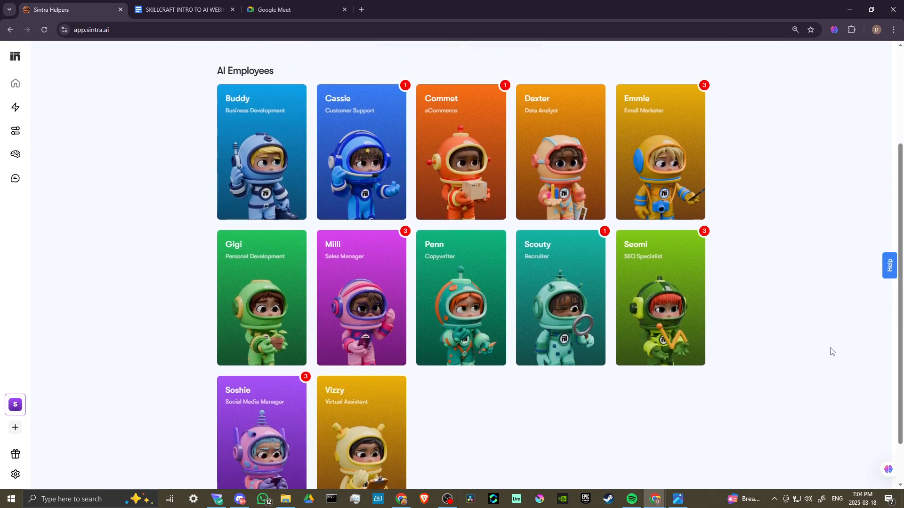